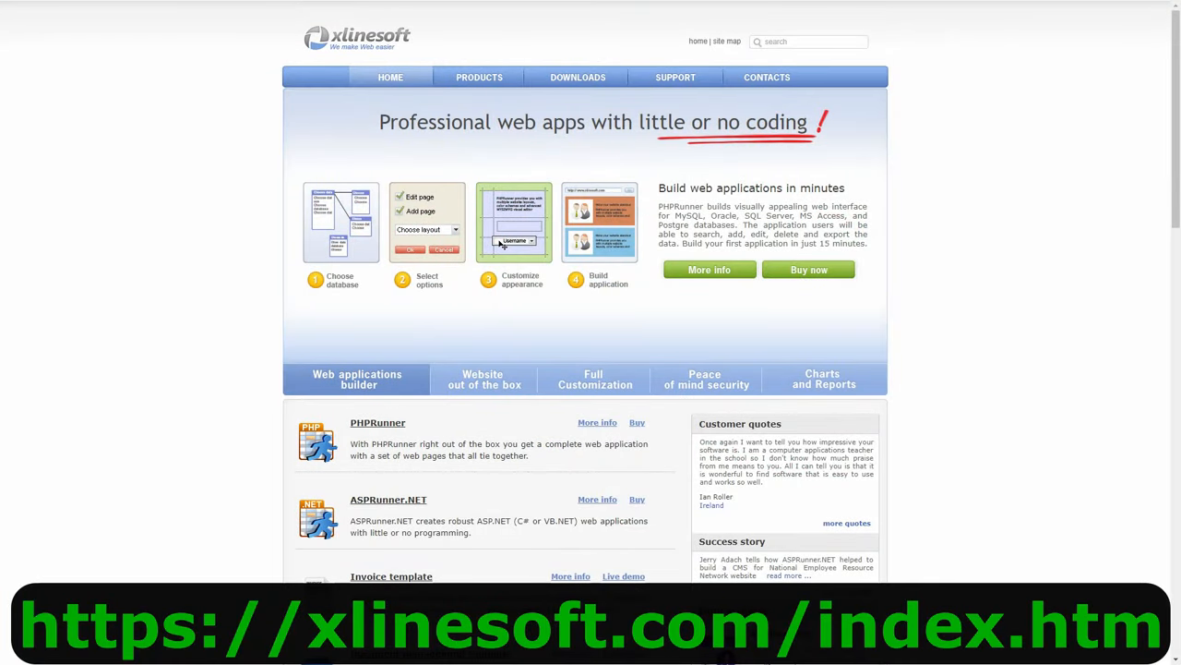
# Navigate from the xlinesoft.com home page to the Downloads page
pyautogui.click(483, 378)
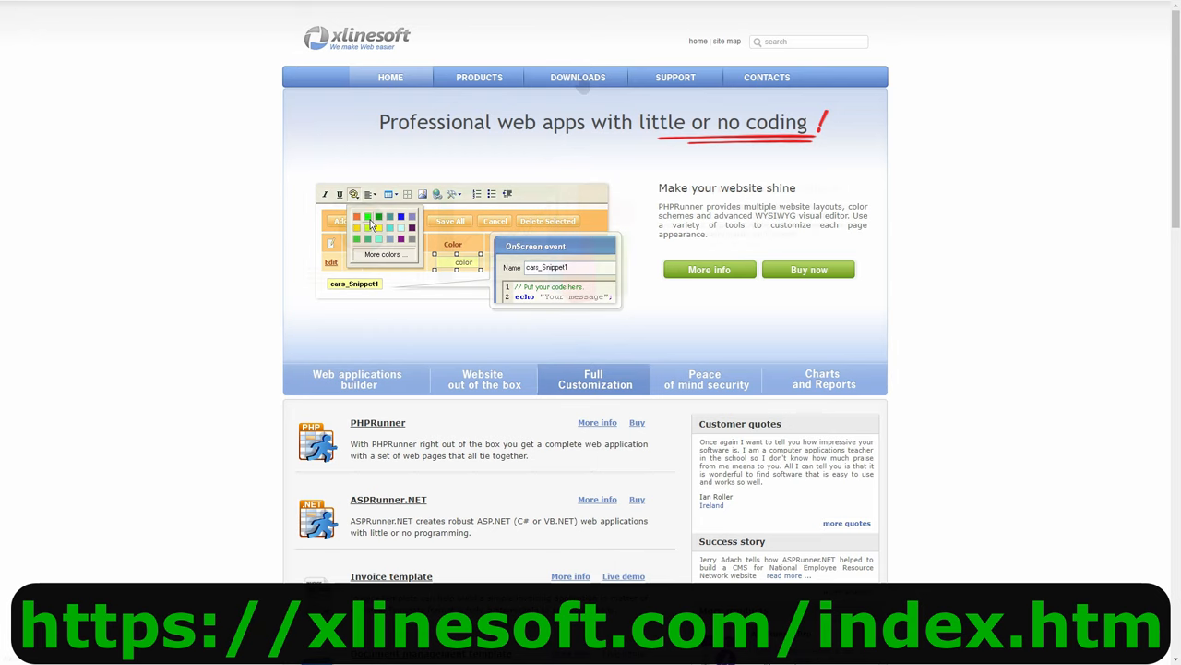
pyautogui.click(578, 77)
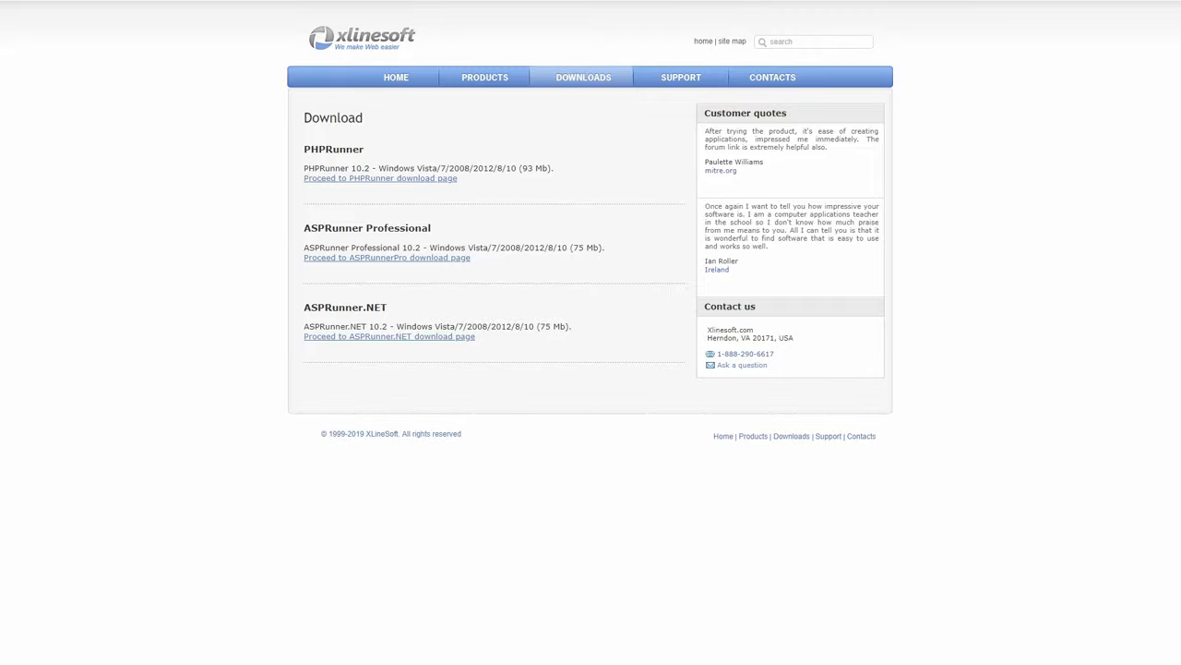
# Proceed to the PHPRunner download page, then open the 'What is new - part 2' project
pyautogui.click(351, 15)
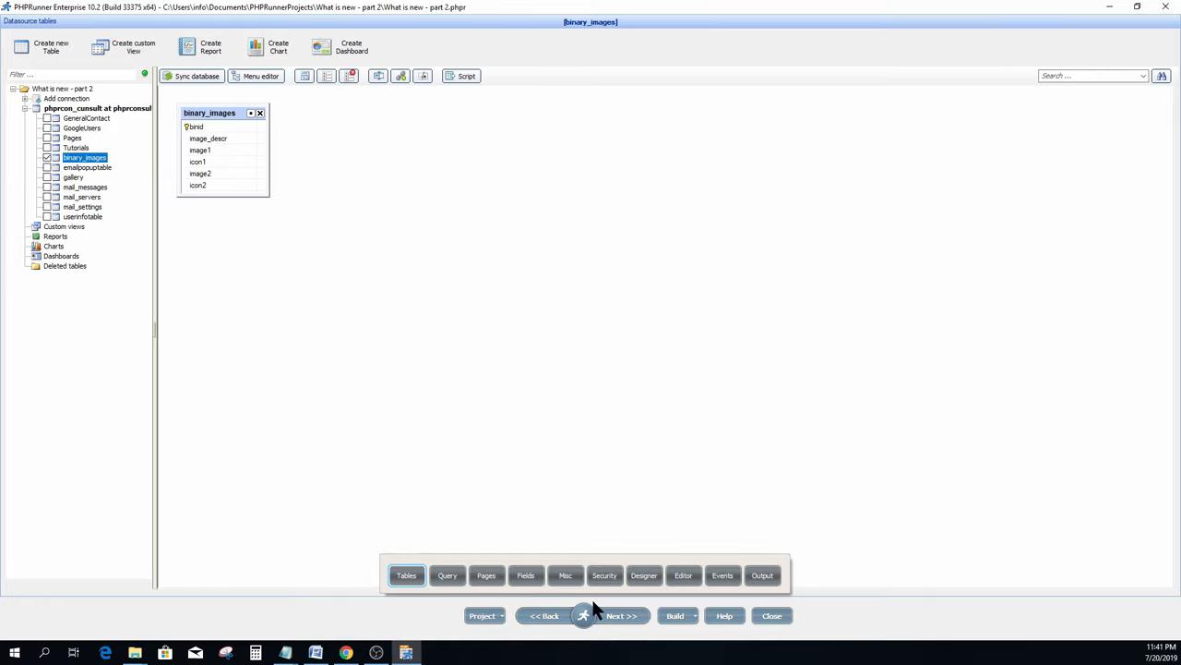
pyautogui.moveTo(526, 575)
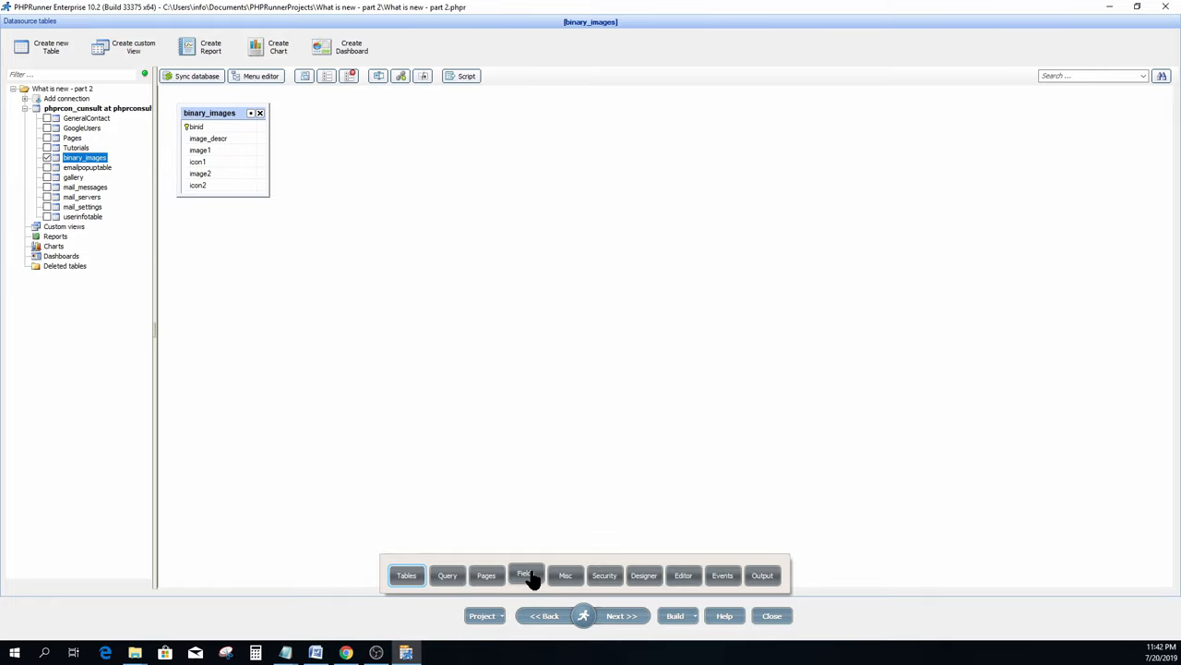
# Drop icon2 from every binary_images page and exclude image1 and image2 from export/import
pyautogui.click(526, 575)
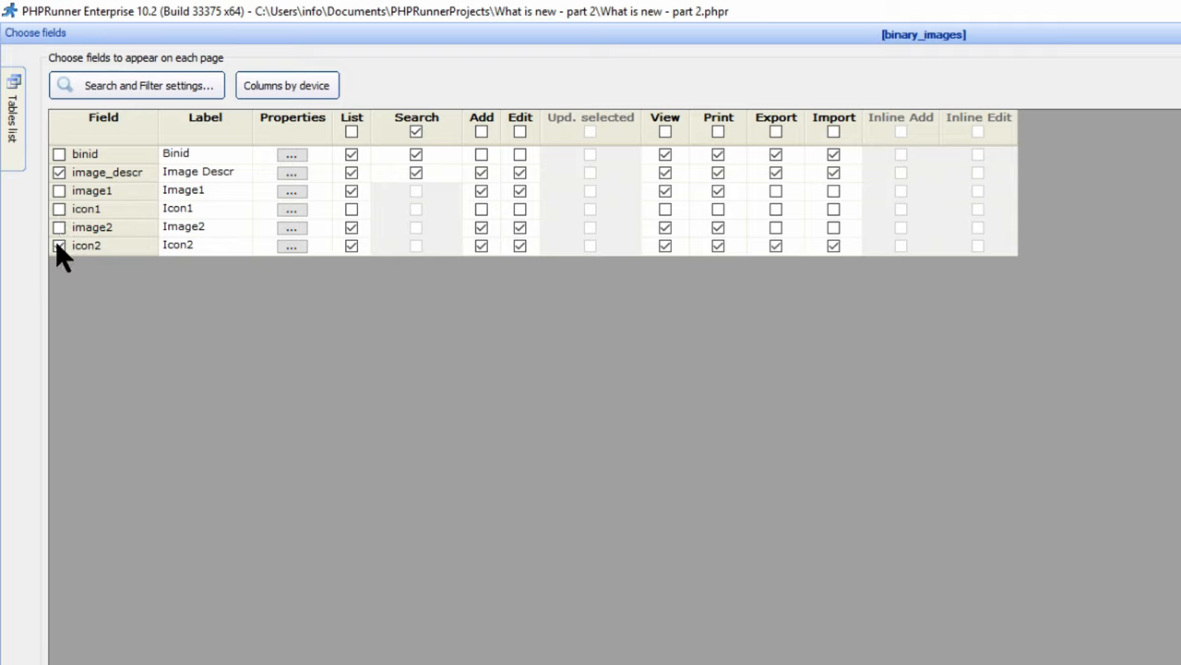
pyautogui.click(58, 244)
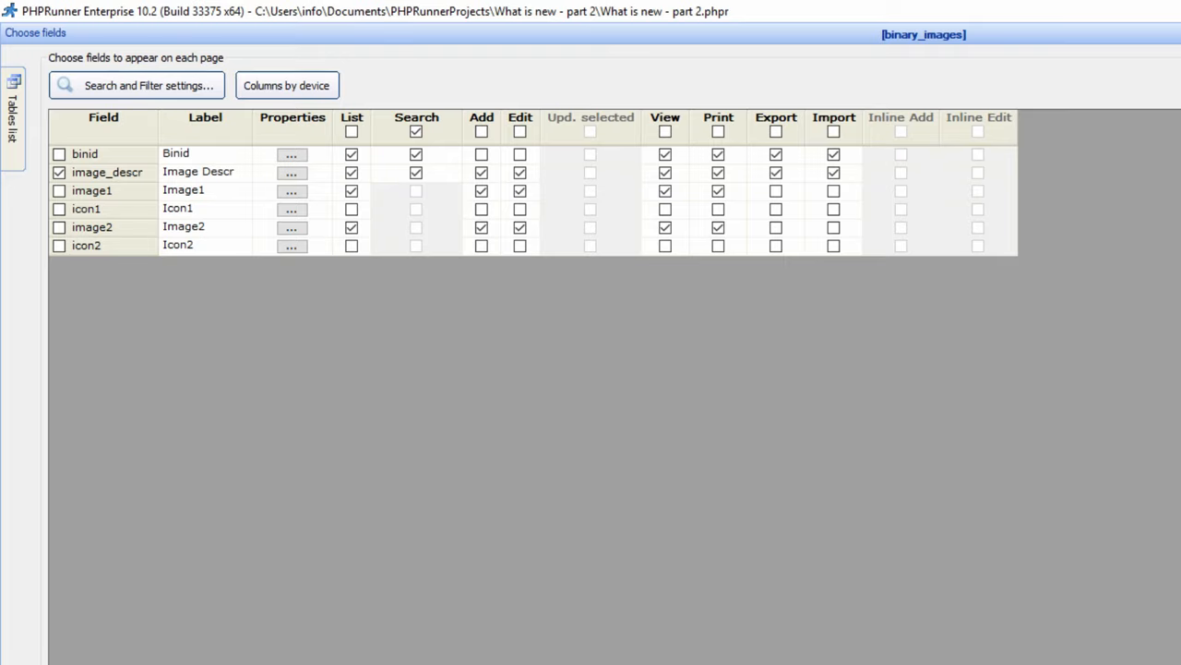
pyautogui.click(620, 616)
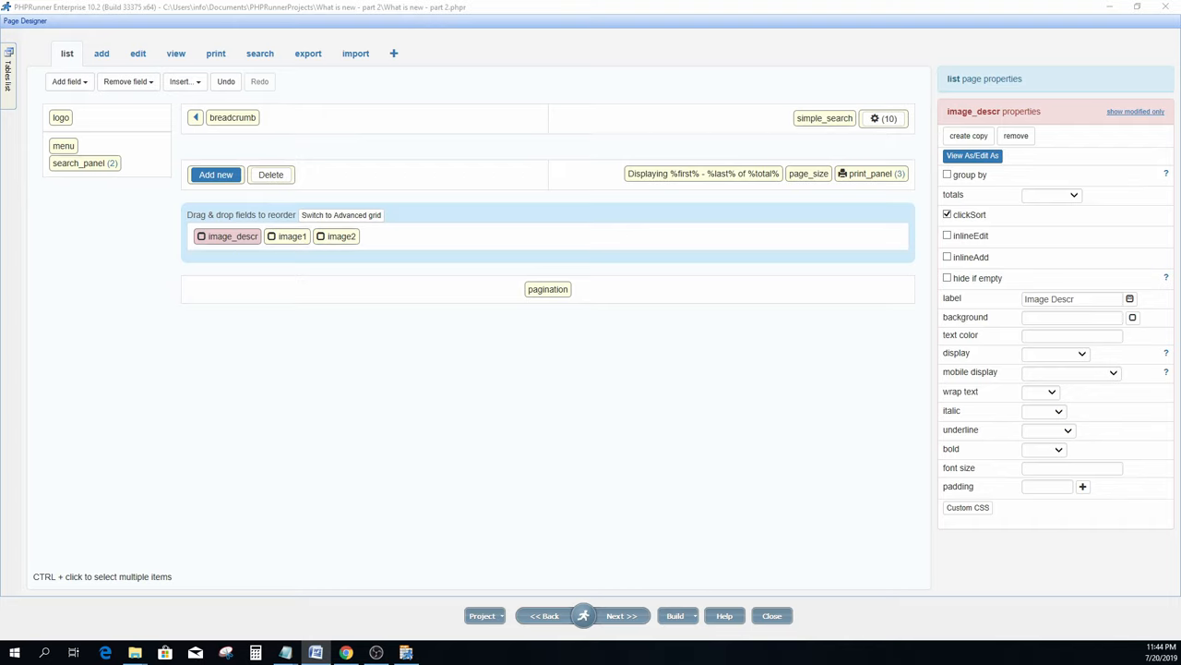
pyautogui.moveTo(308, 293)
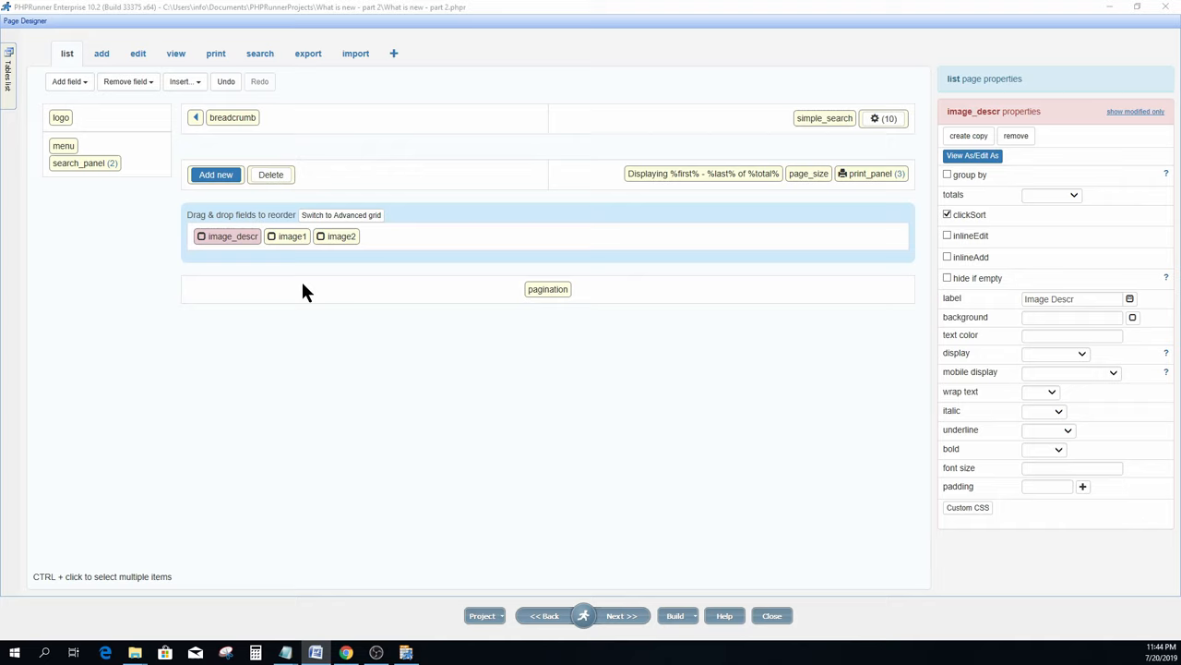
# Caption image1 with image_descr and show 200×150 thumbnails stored in icon1
pyautogui.click(290, 235)
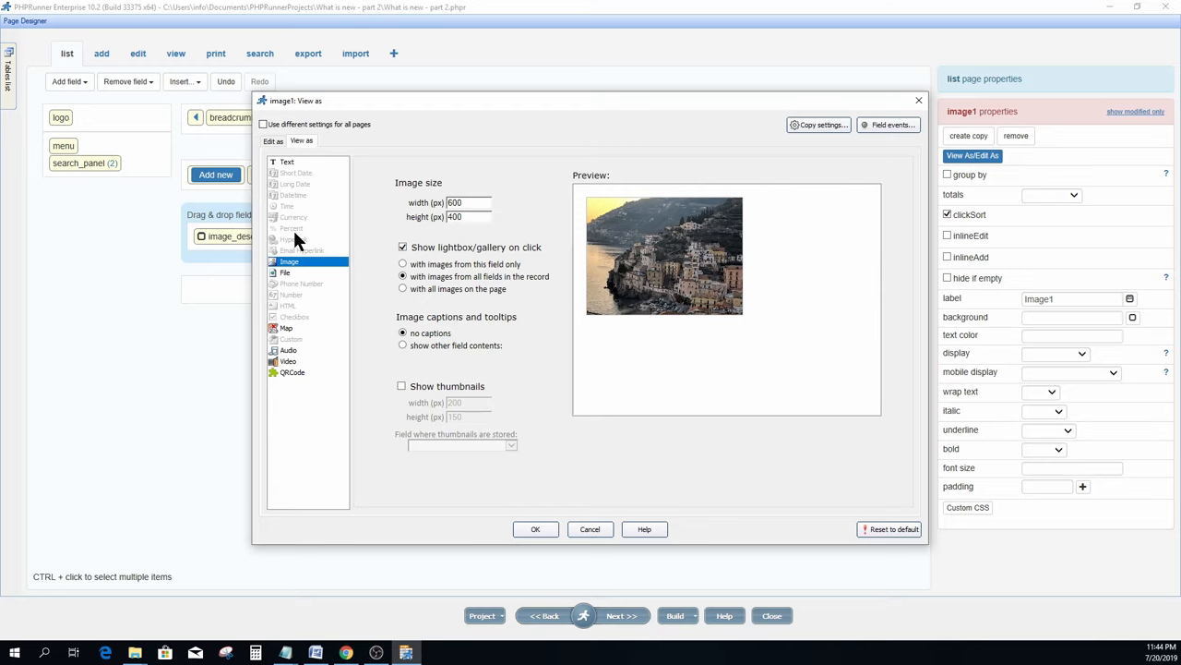
pyautogui.moveTo(309, 143)
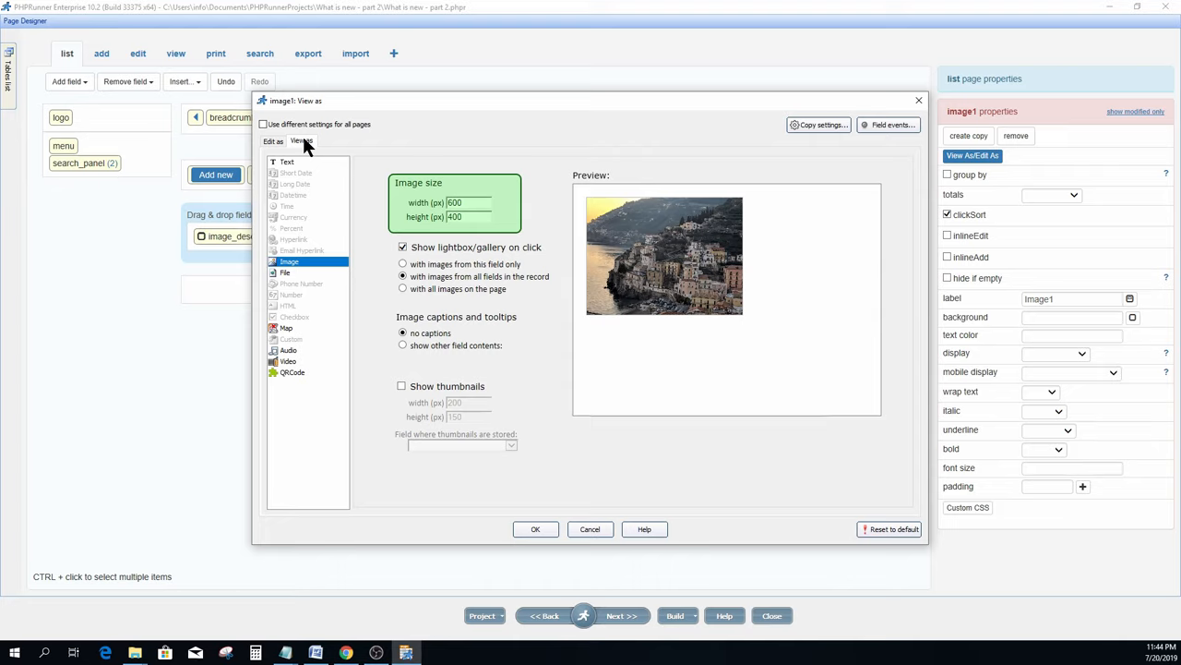
pyautogui.moveTo(517, 225)
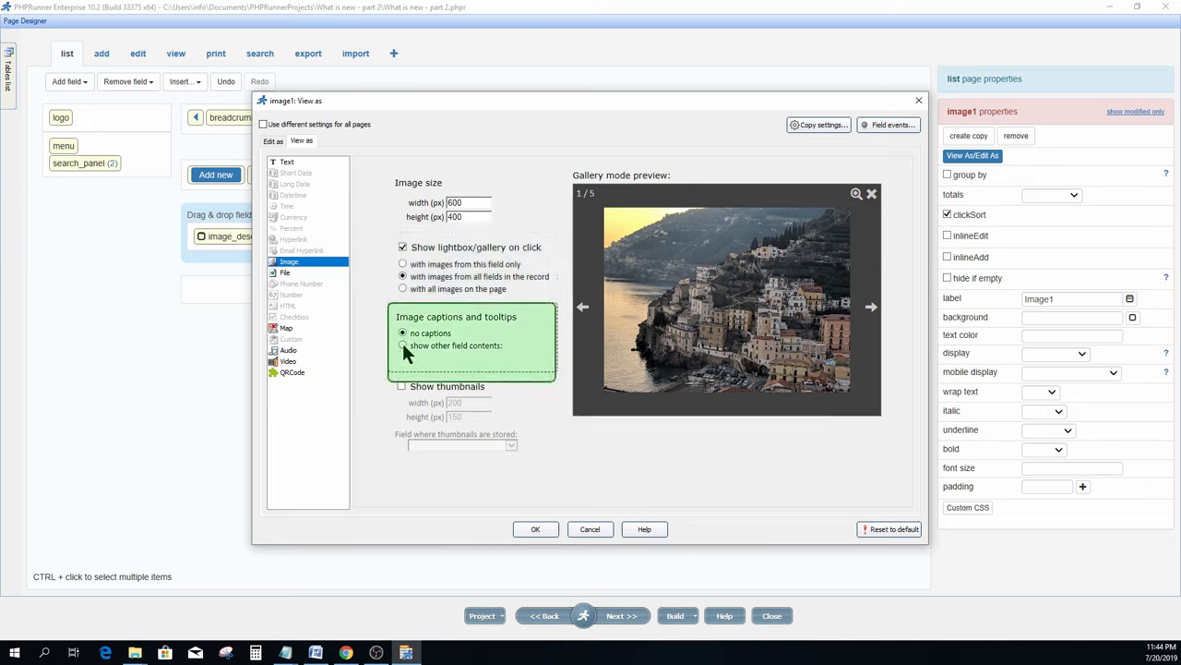
pyautogui.click(403, 345)
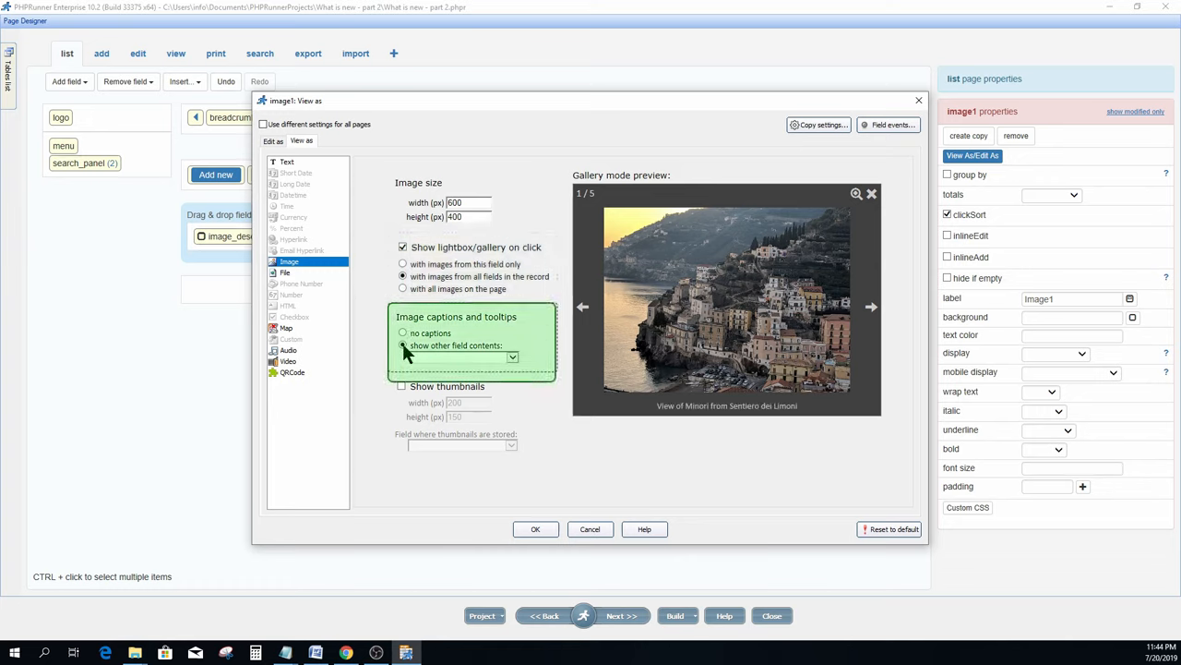
pyautogui.click(403, 345)
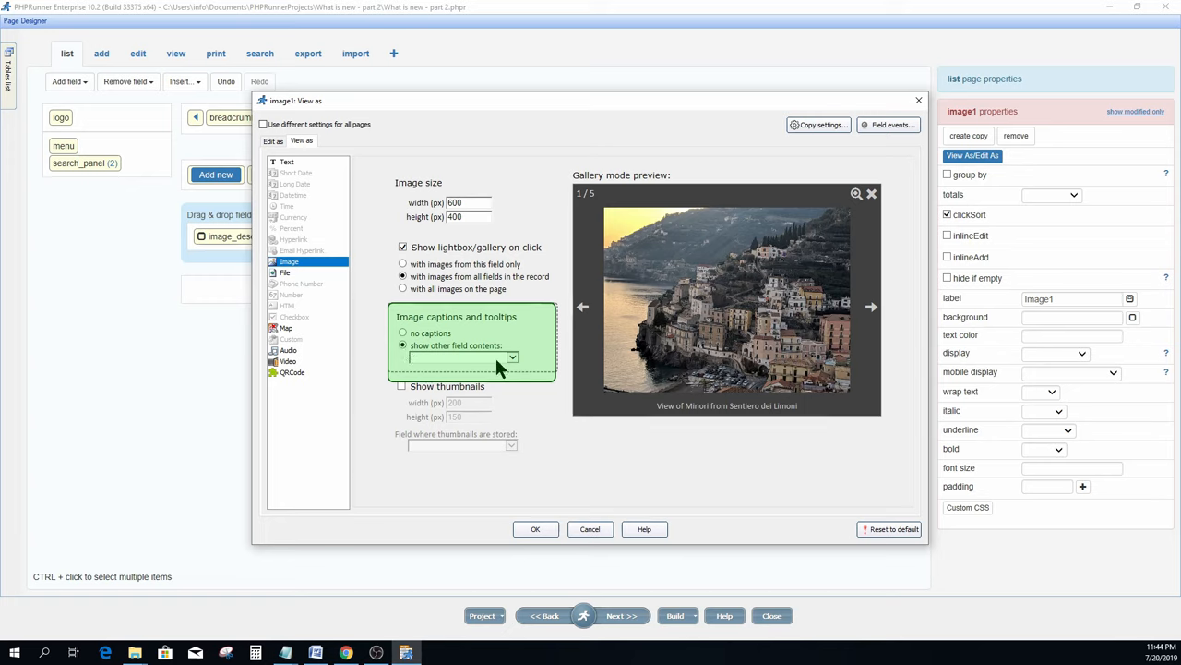
pyautogui.click(511, 357)
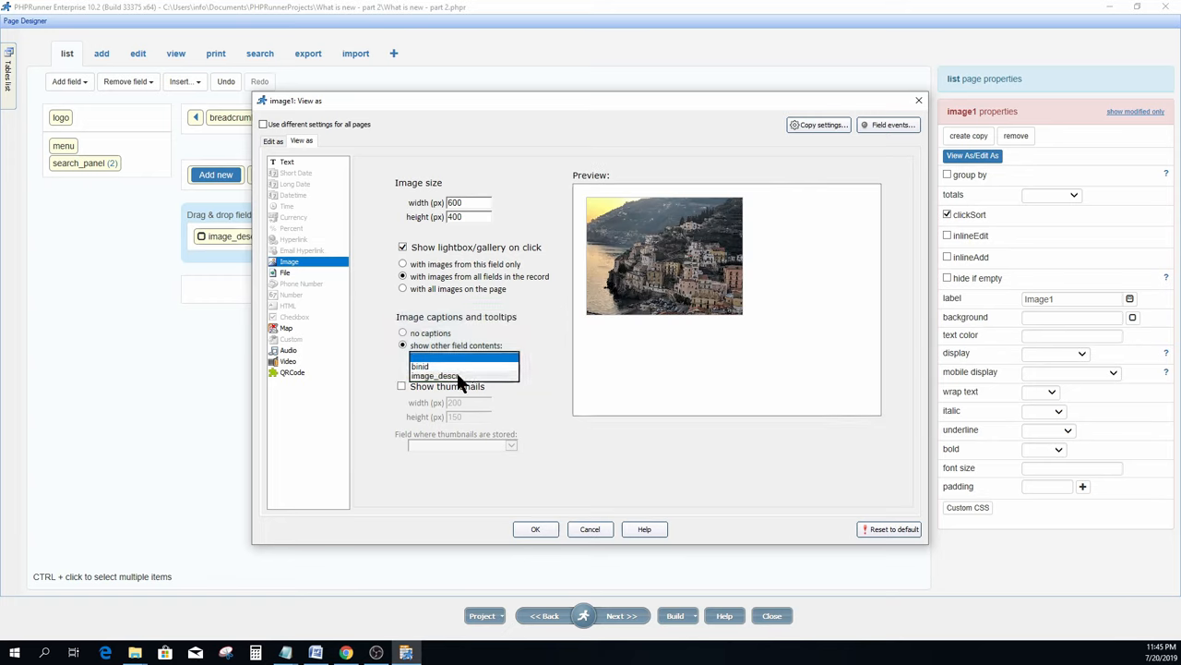
pyautogui.click(435, 375)
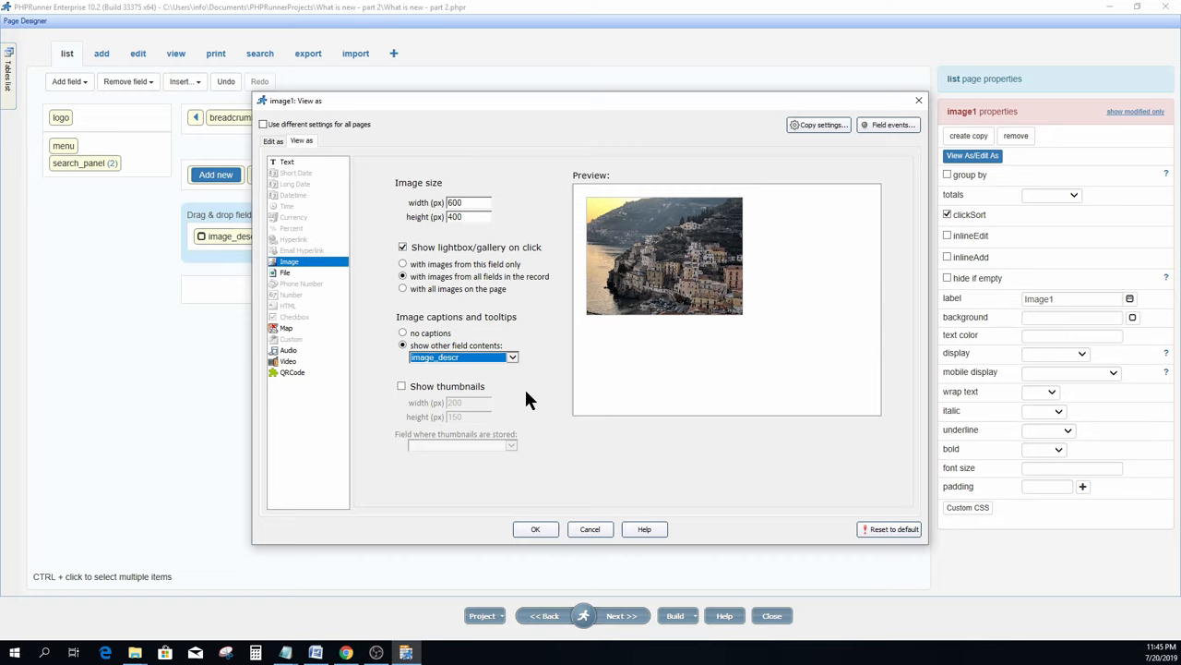
pyautogui.click(403, 386)
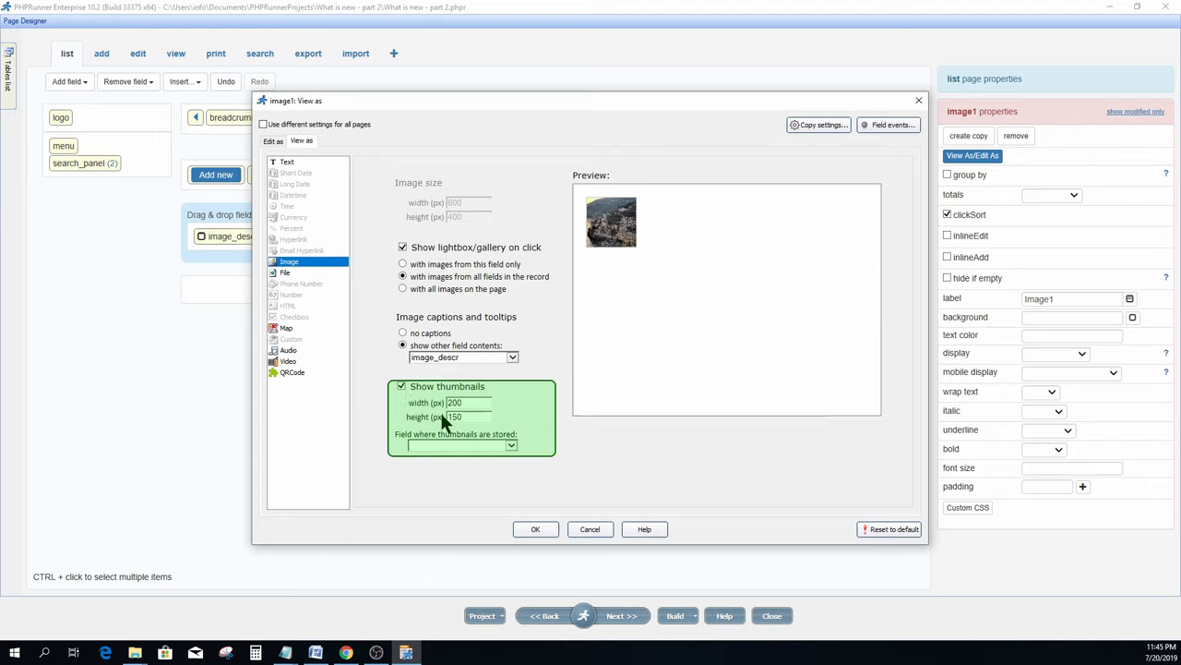
pyautogui.click(510, 445)
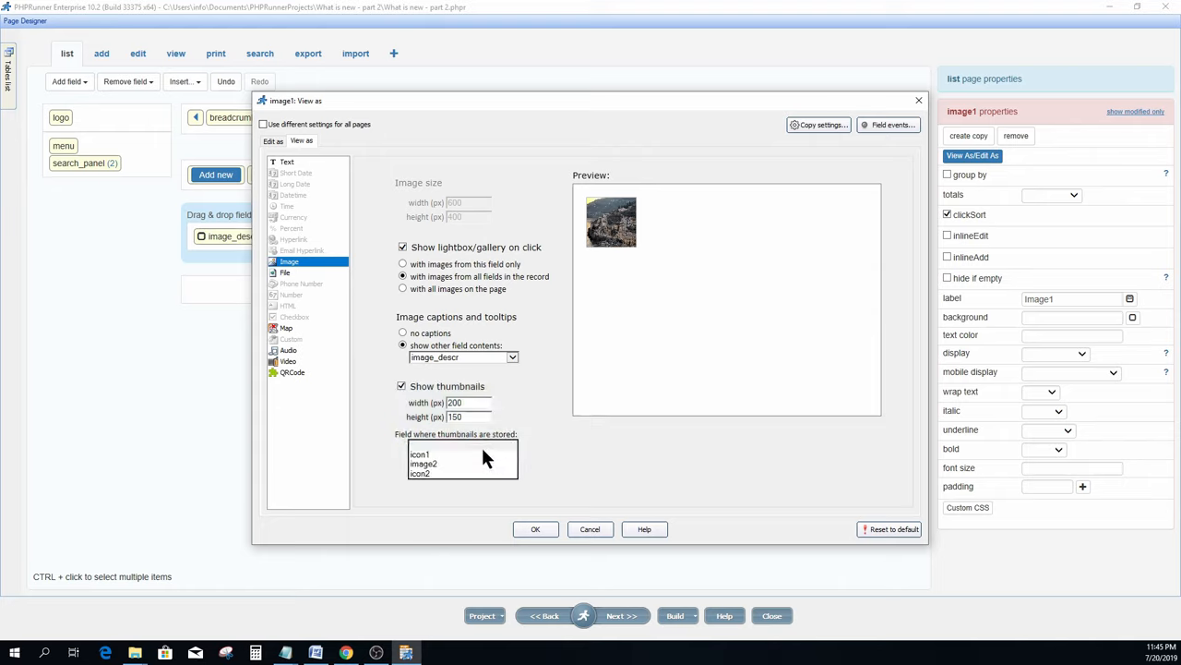
pyautogui.click(419, 453)
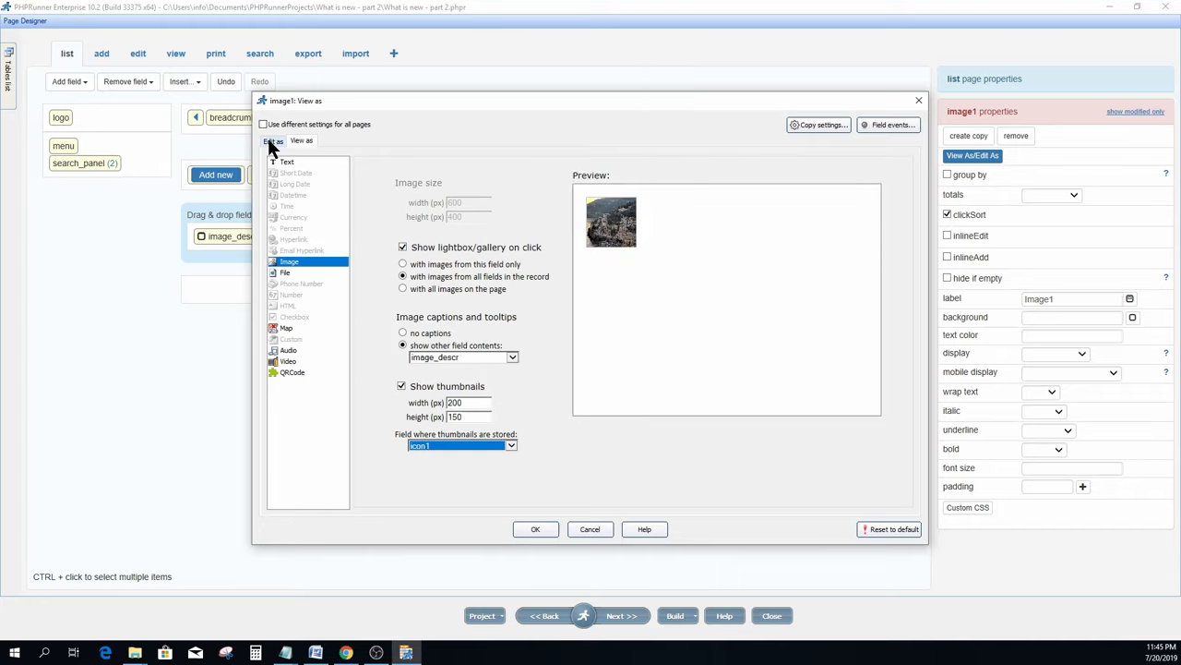
pyautogui.click(273, 141)
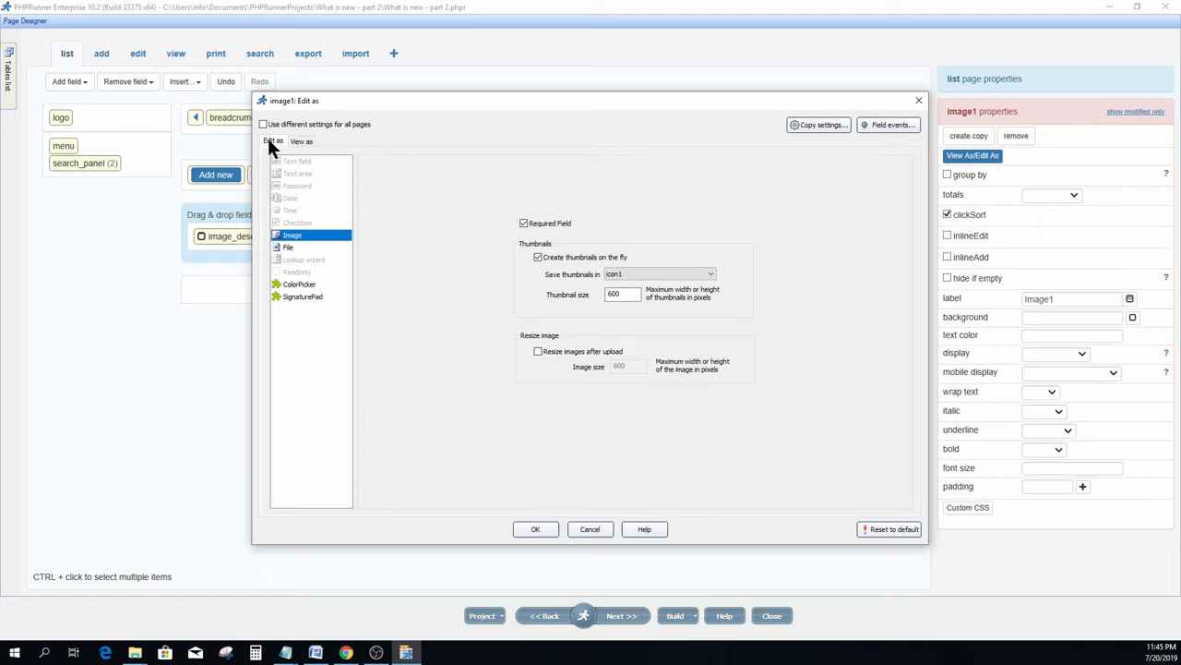
pyautogui.moveTo(535, 528)
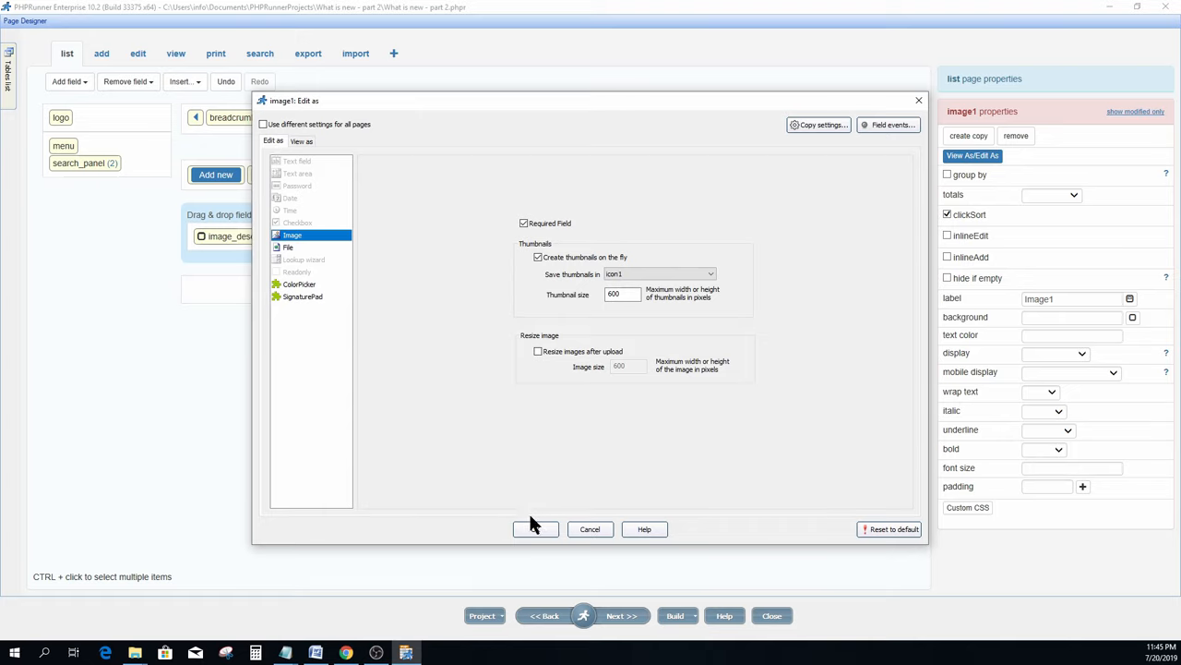
pyautogui.click(535, 529)
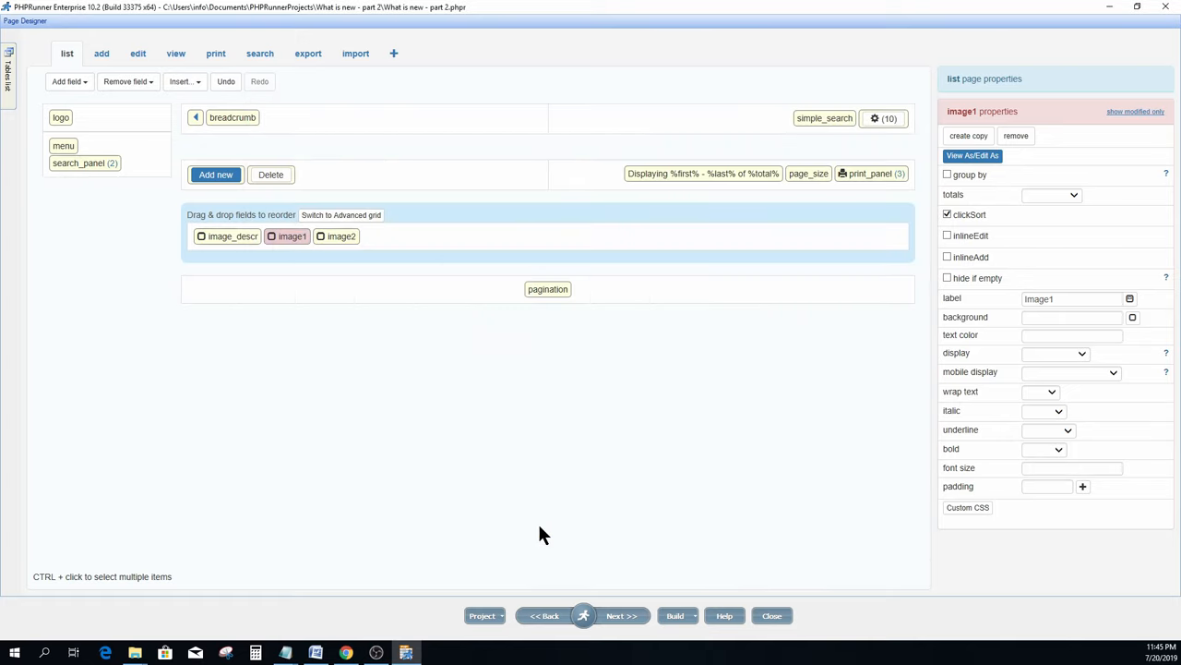
# Give image2 image_descr captions with 200×150 thumbnails stored in icon2
pyautogui.click(341, 236)
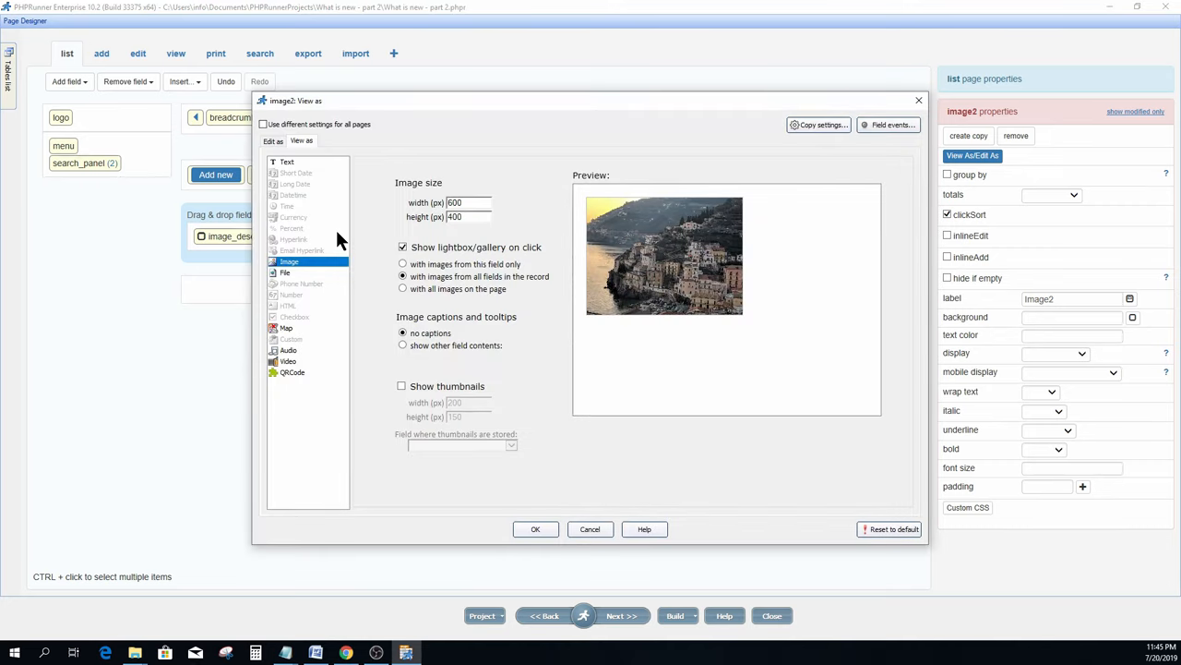
pyautogui.click(402, 386)
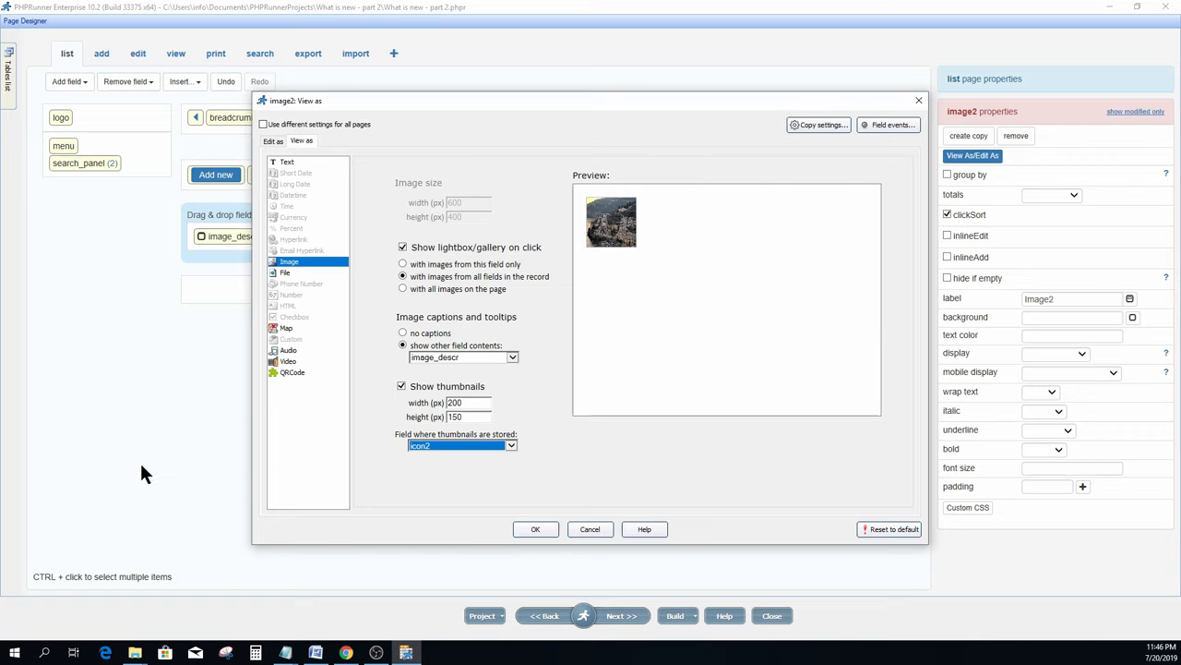
pyautogui.moveTo(204, 492)
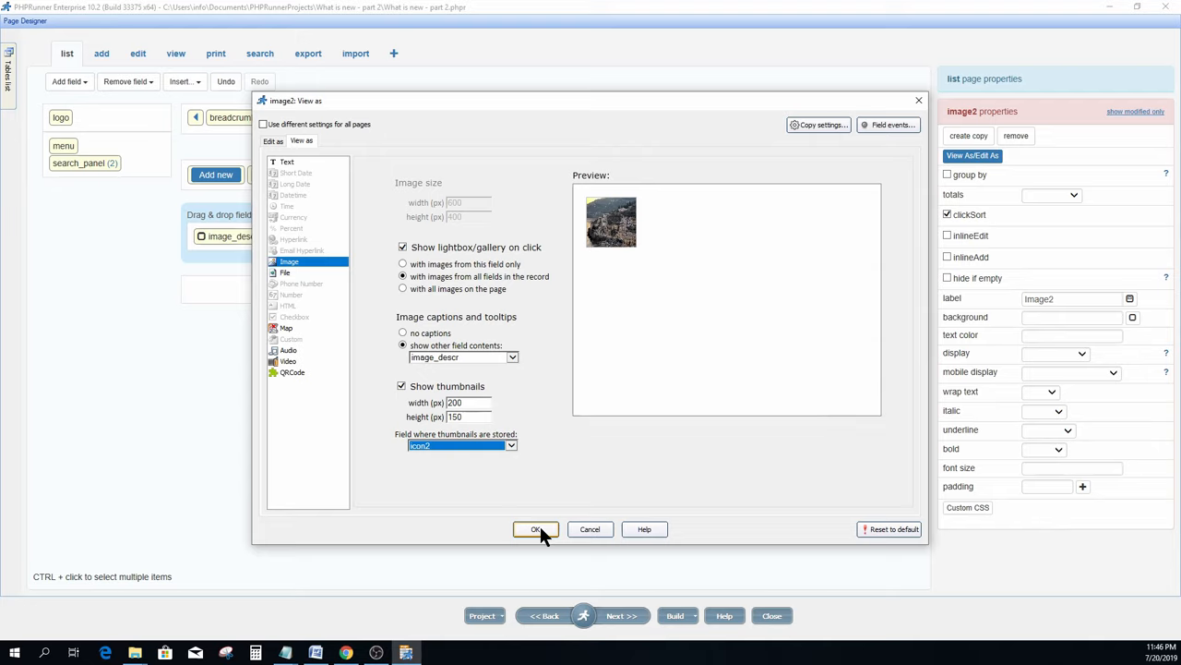
pyautogui.click(535, 528)
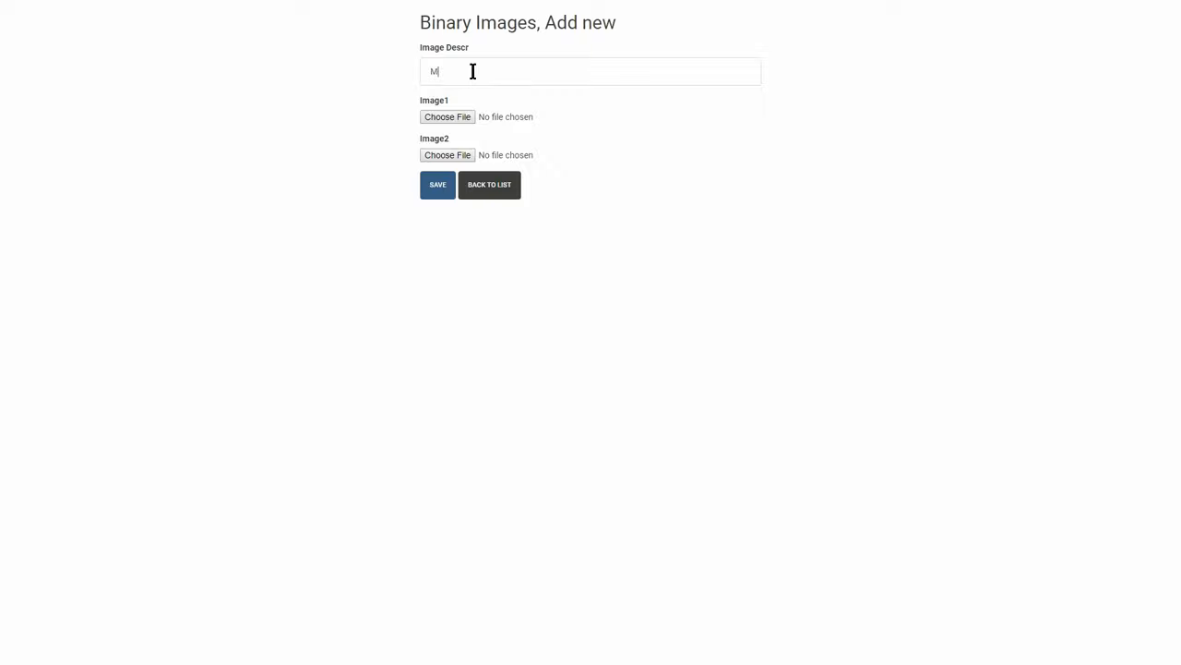
# Add a 'Matthew' record with two photos, including 20180504_140212.jpg, and save it
pyautogui.write('atthew')
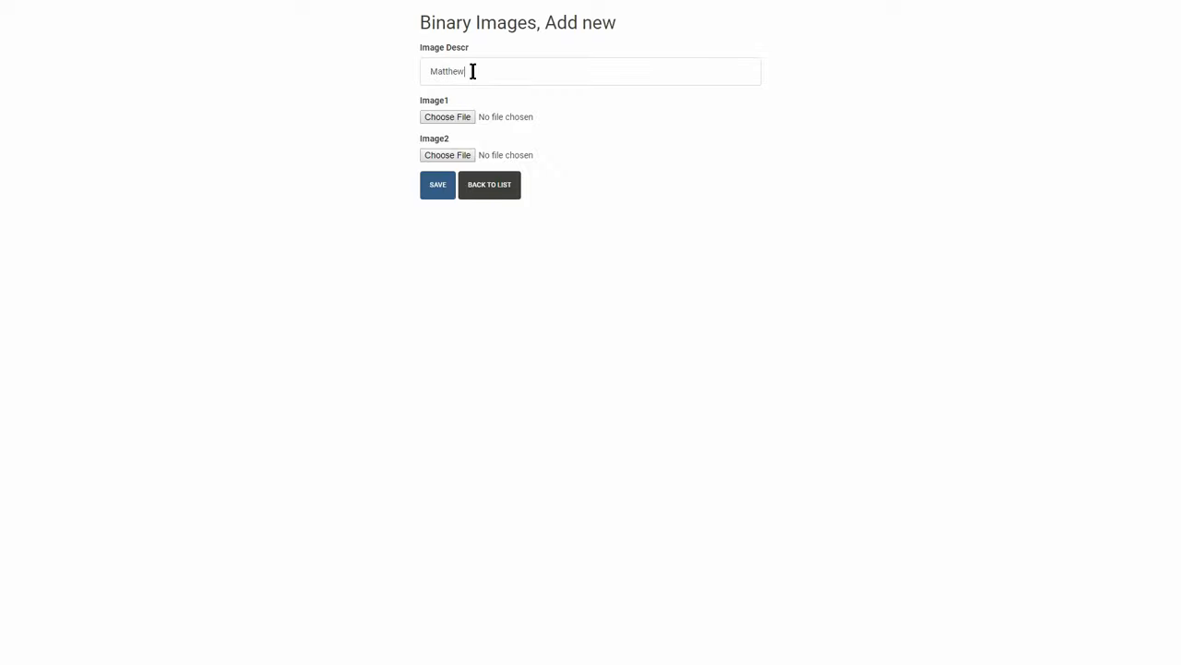
pyautogui.moveTo(459, 112)
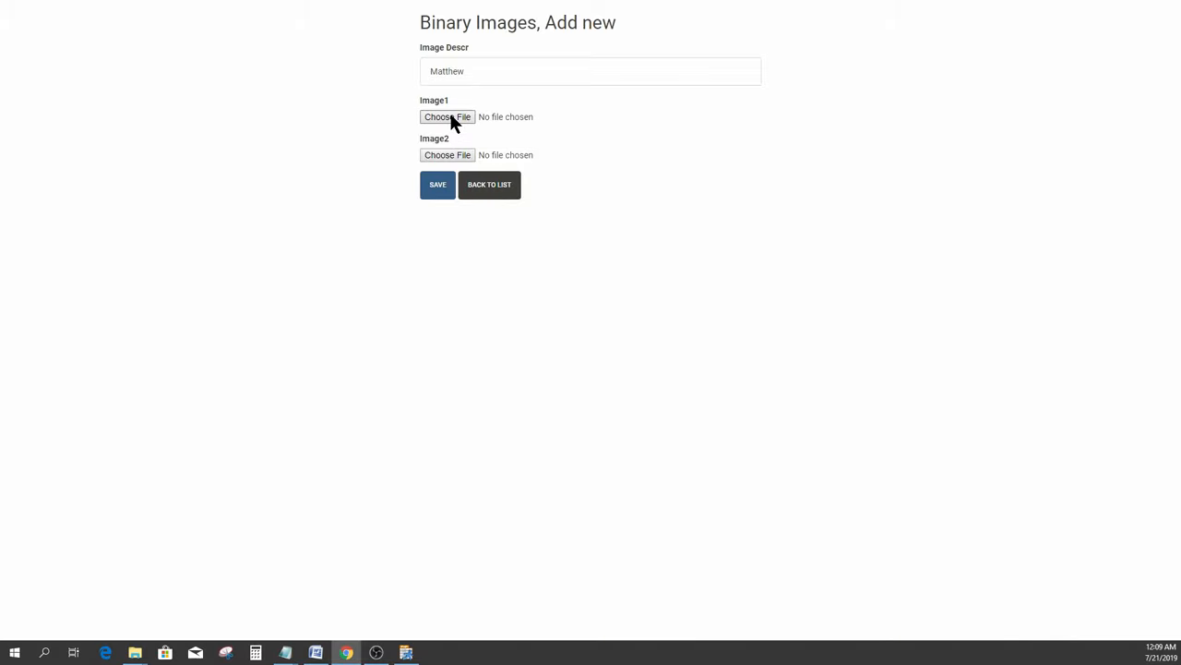
pyautogui.click(448, 116)
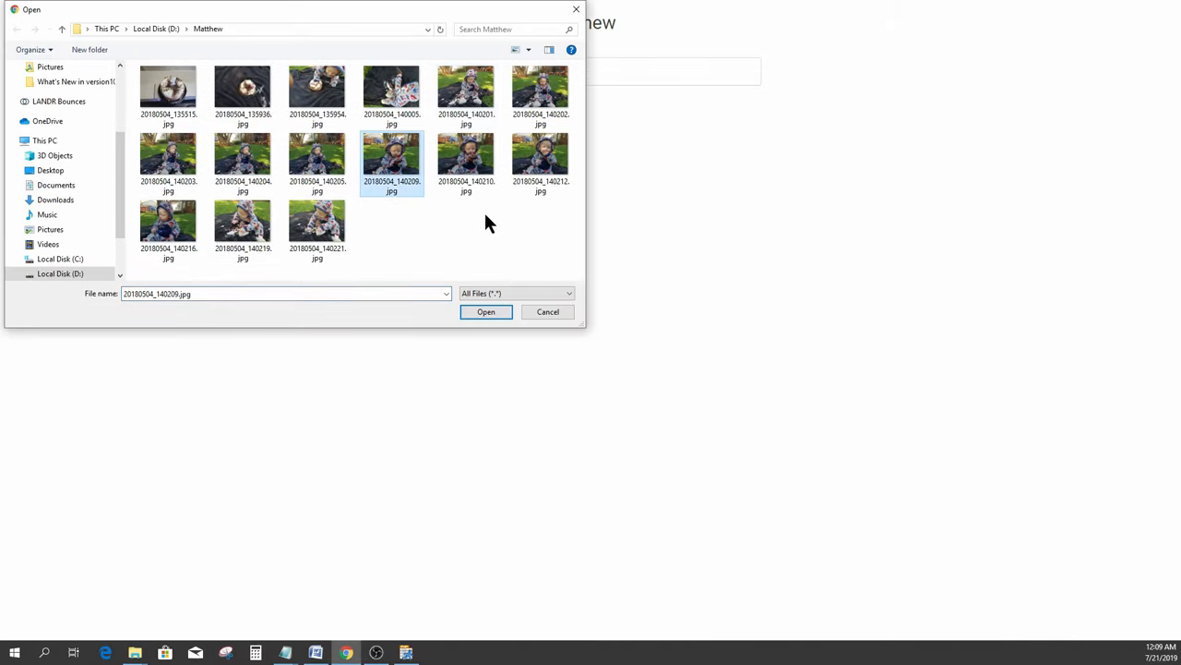
pyautogui.click(486, 311)
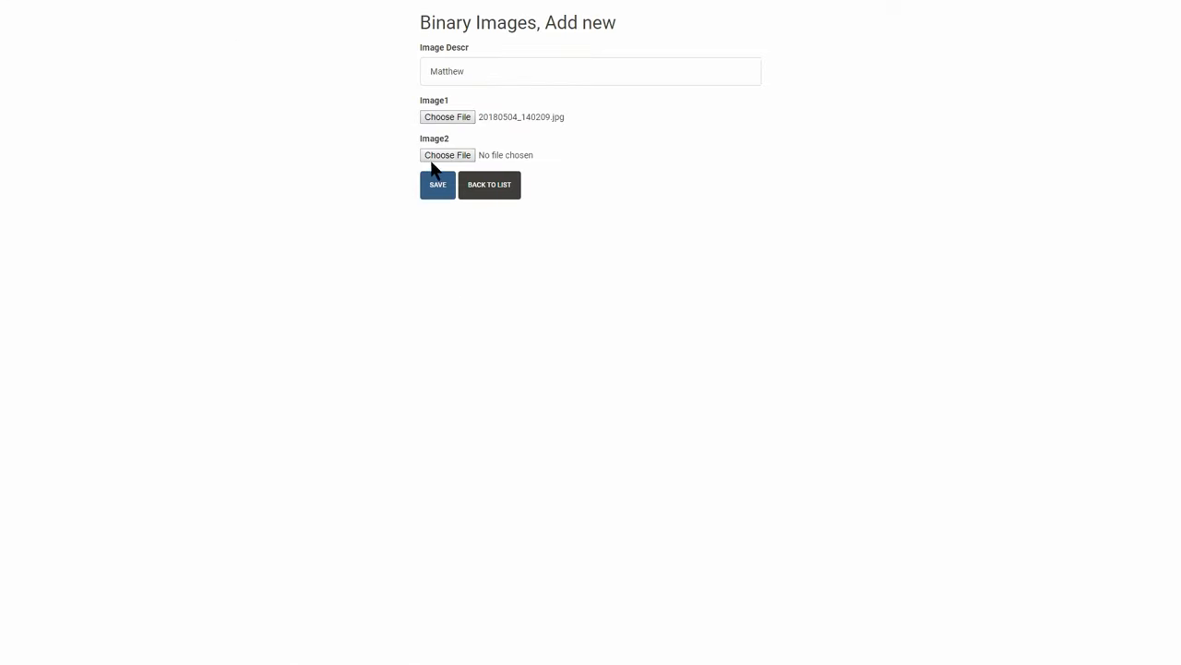
pyautogui.click(447, 155)
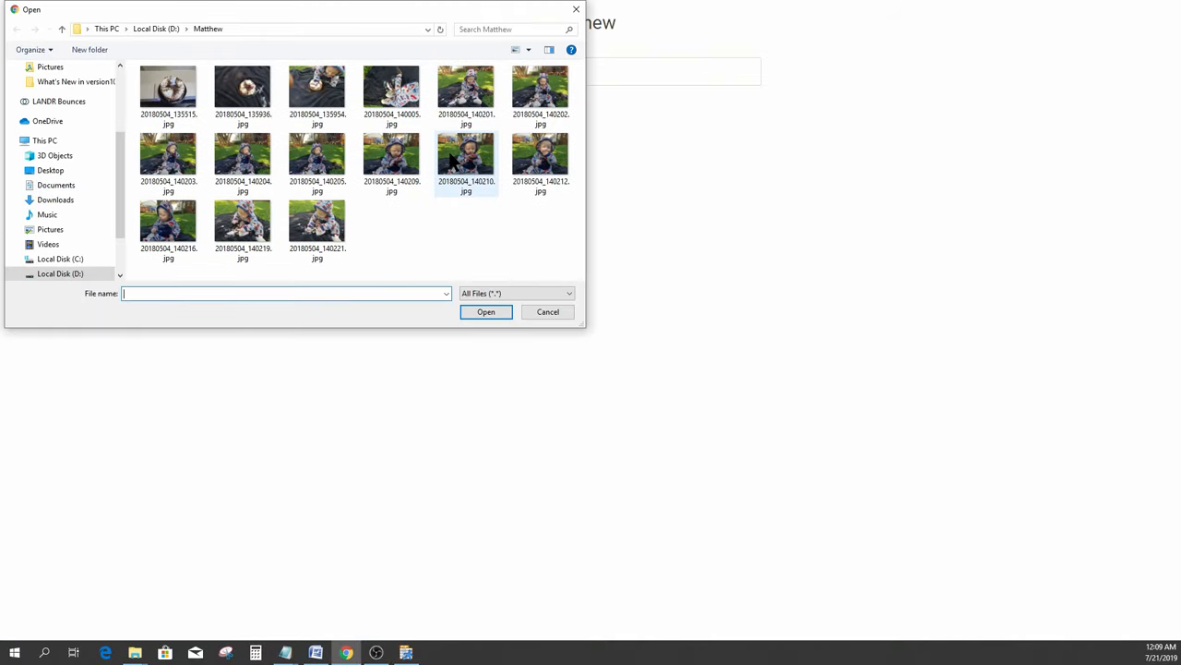
pyautogui.click(540, 156)
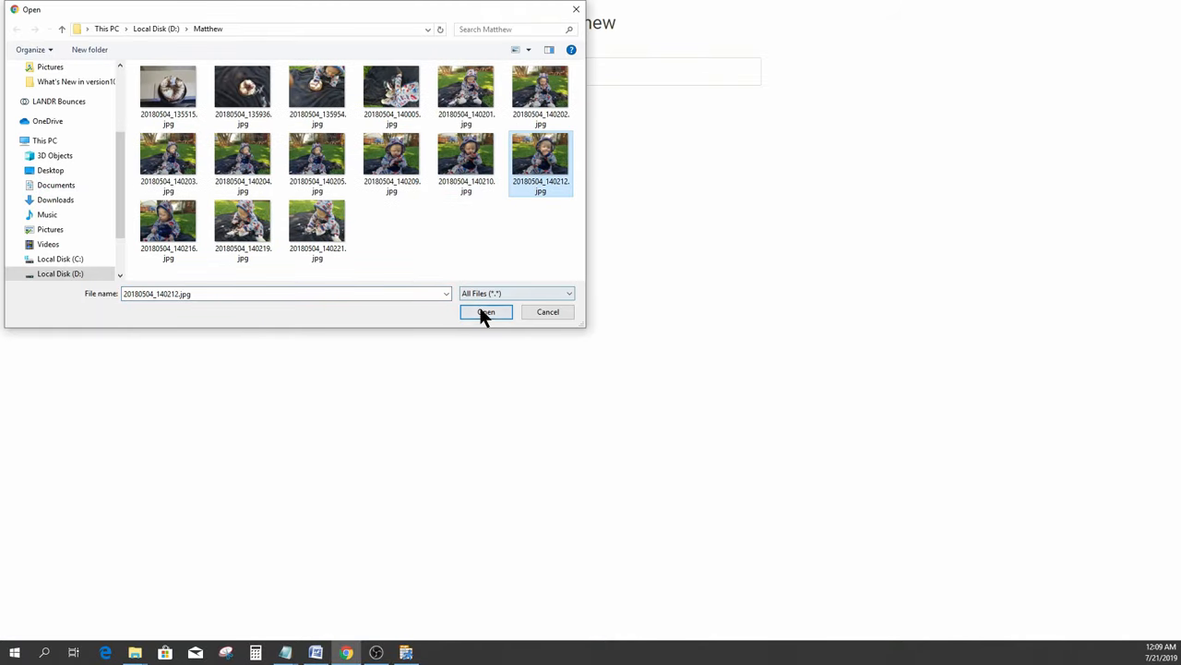
pyautogui.click(485, 311)
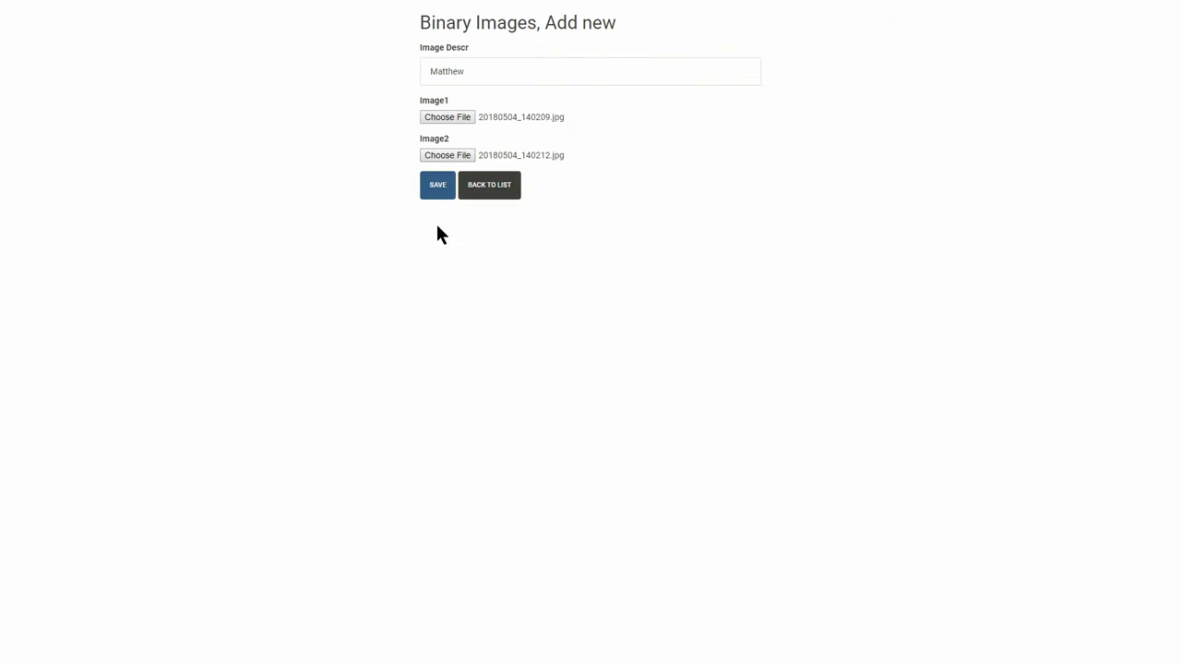
pyautogui.click(438, 185)
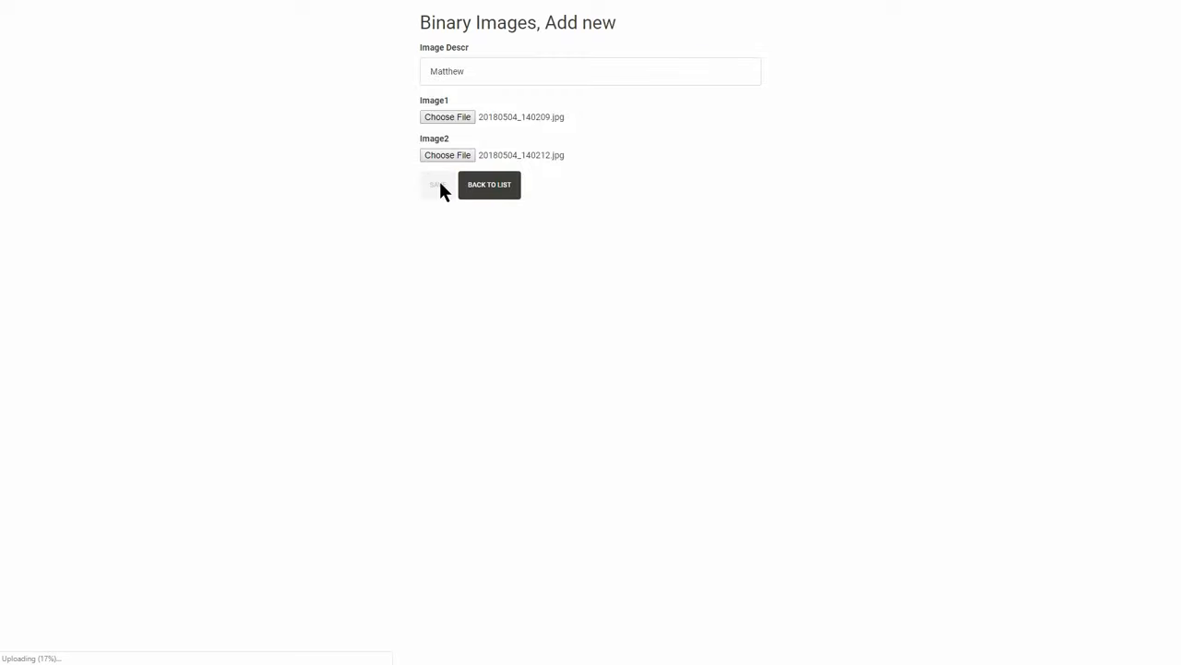
pyautogui.click(434, 185)
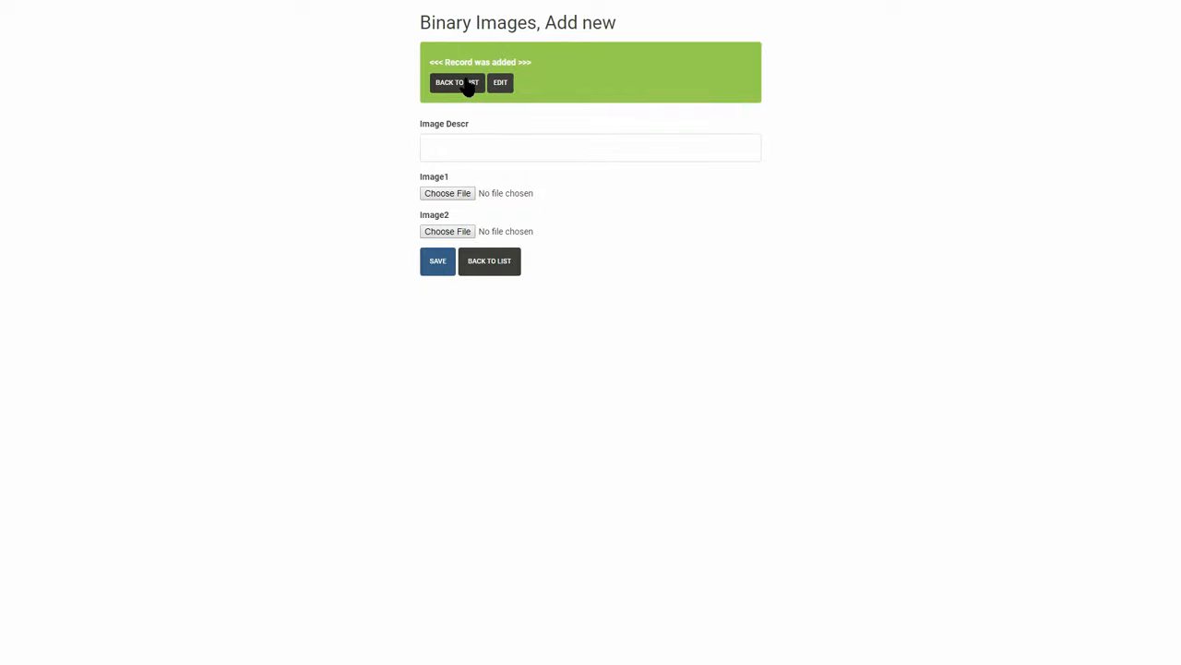
# Return to the records list and view the Matthew photos in the lightbox gallery
pyautogui.click(451, 82)
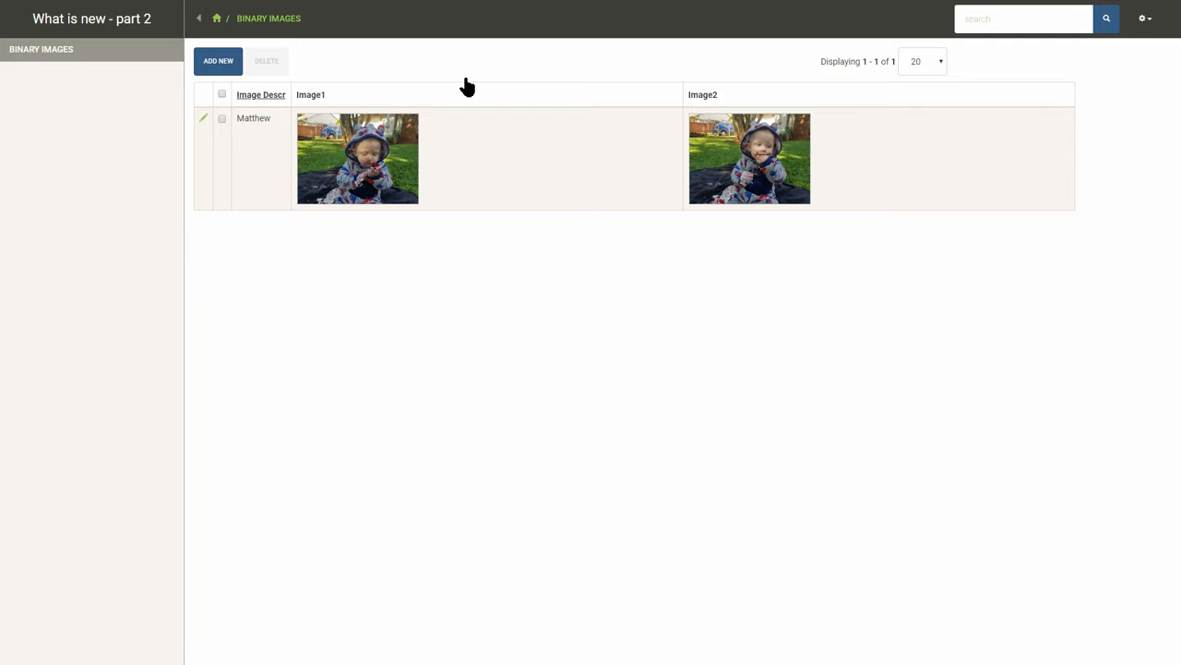
pyautogui.moveTo(388, 235)
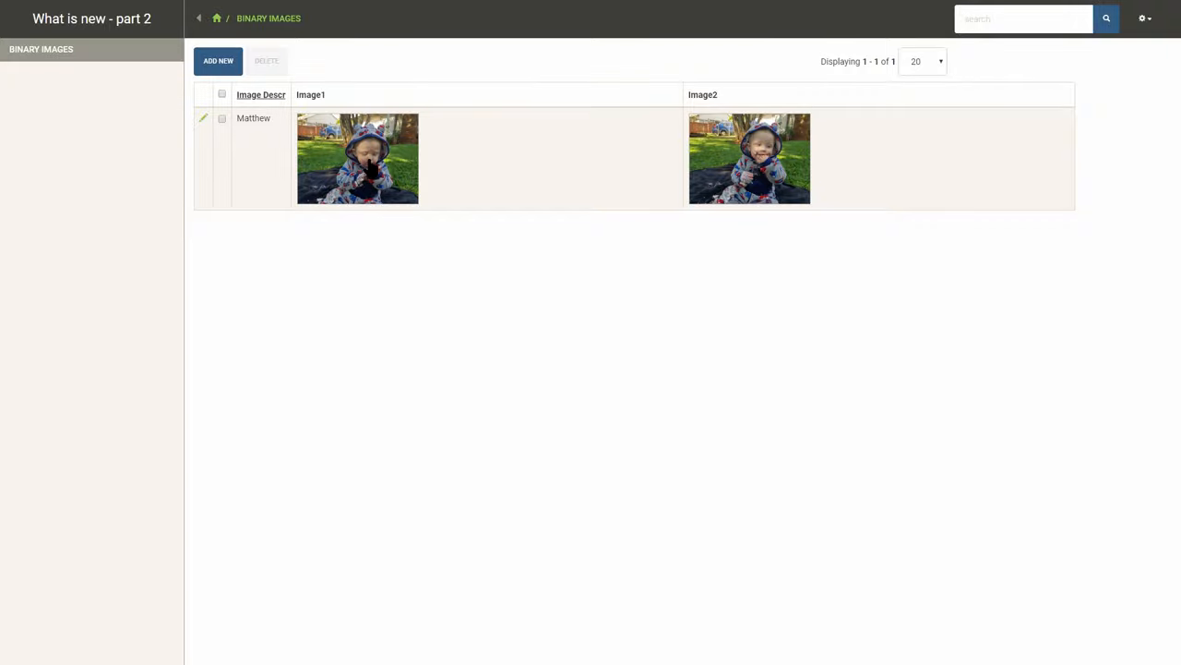
pyautogui.click(357, 157)
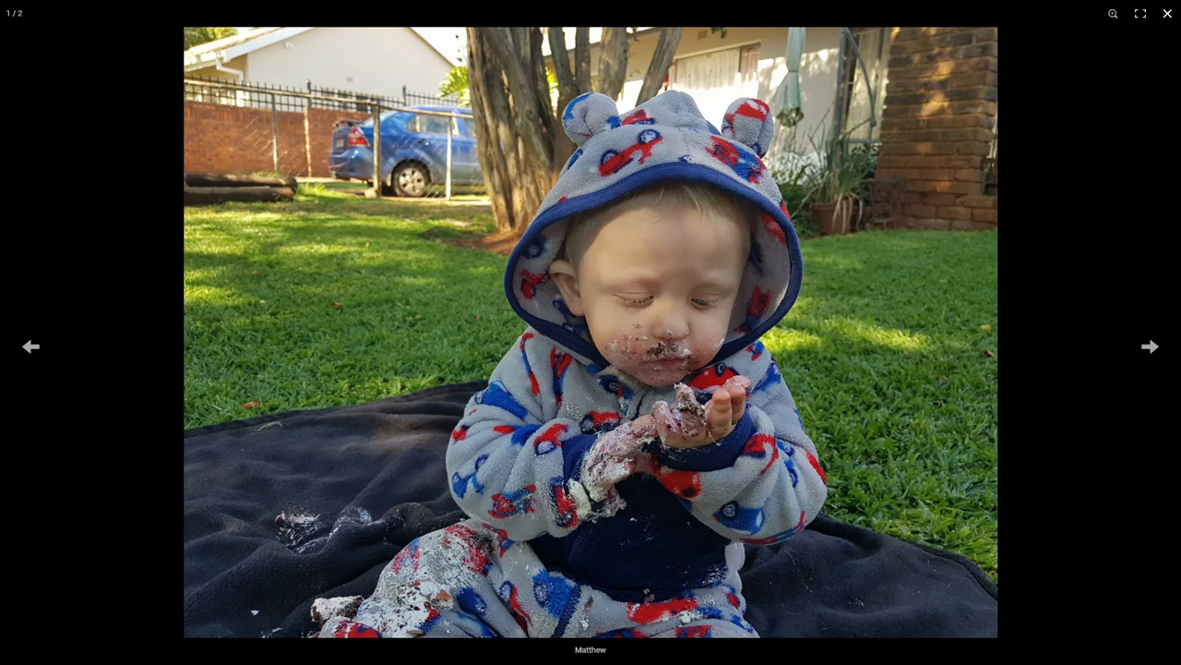
pyautogui.click(1167, 13)
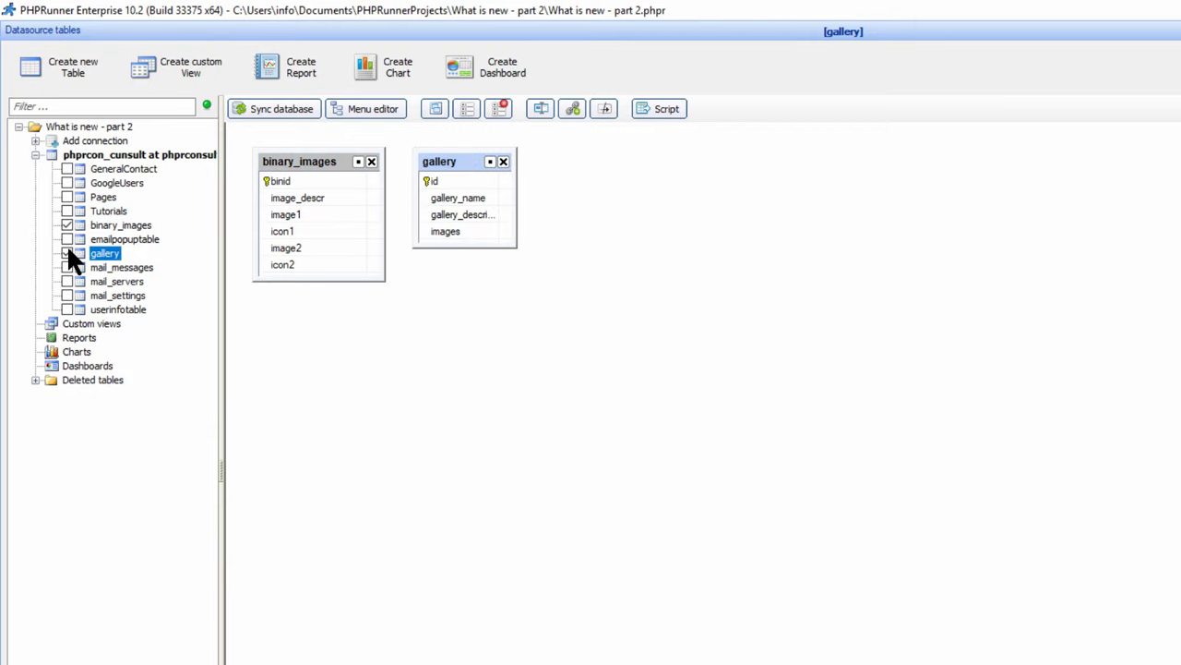
# Select the gallery table and open its images field display settings
pyautogui.click(66, 252)
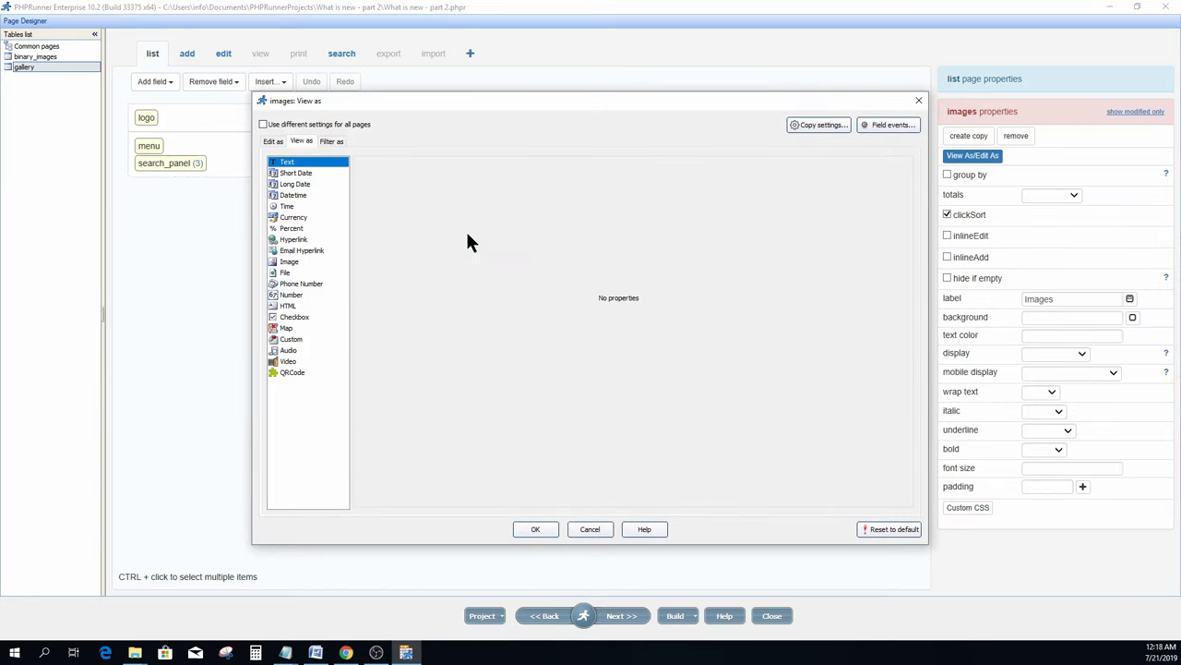
pyautogui.moveTo(336, 265)
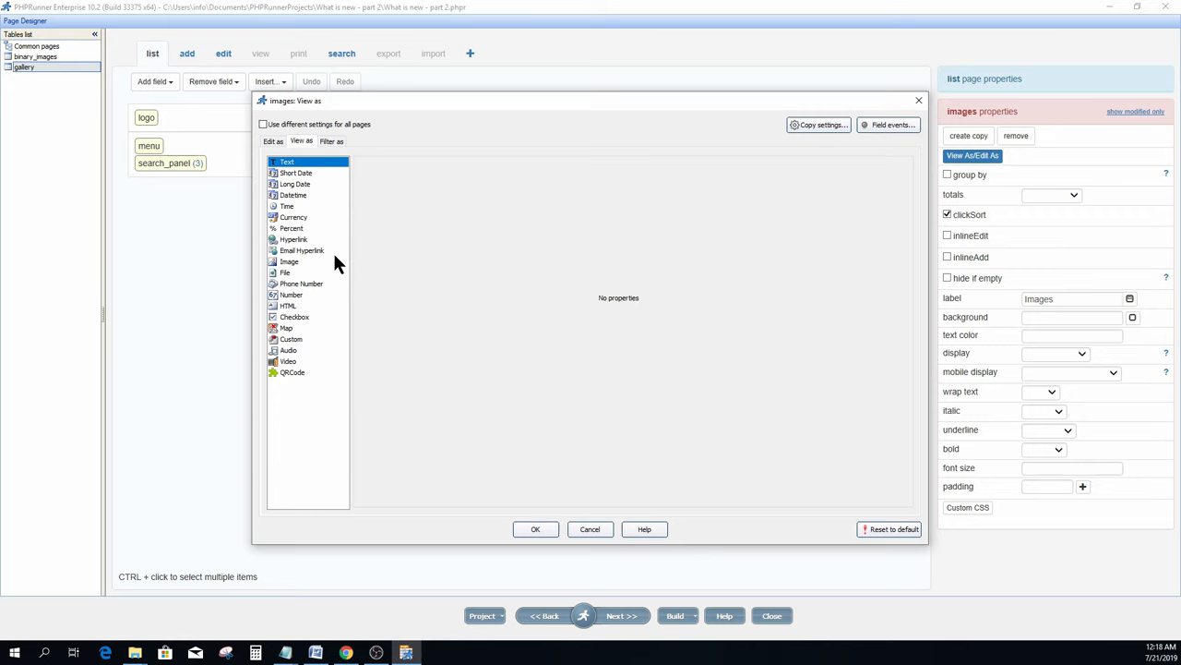
# Display gallery images as Image, captioned by gallery_description, with thumbnails
pyautogui.click(289, 262)
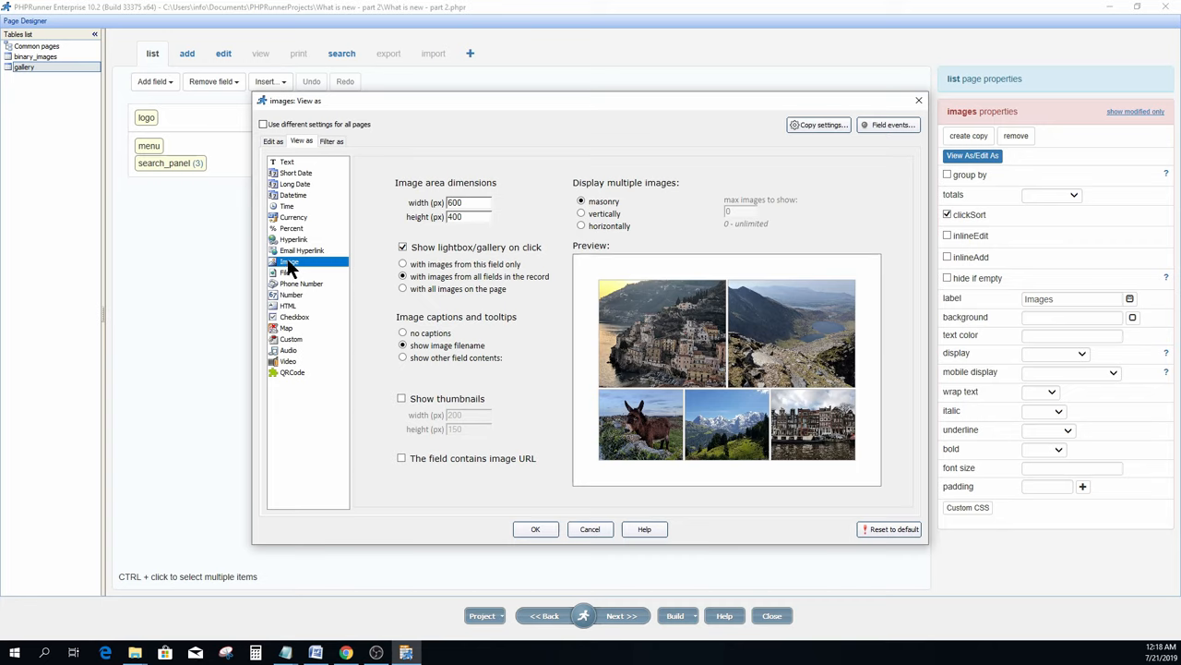
pyautogui.moveTo(438, 208)
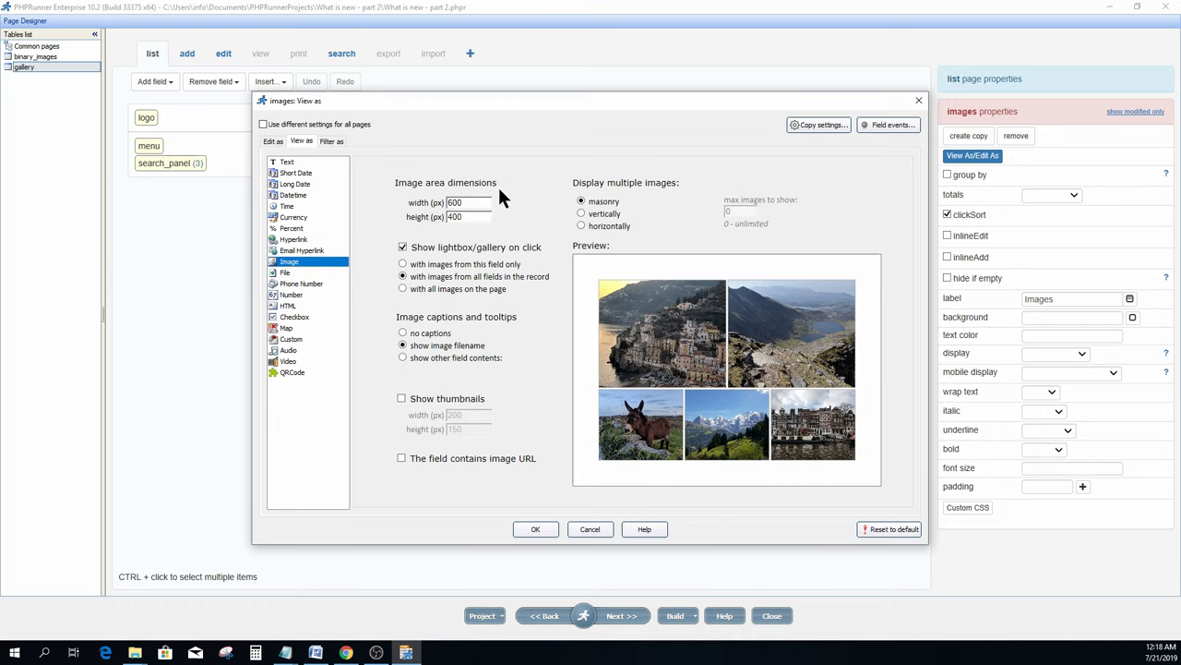
pyautogui.click(402, 246)
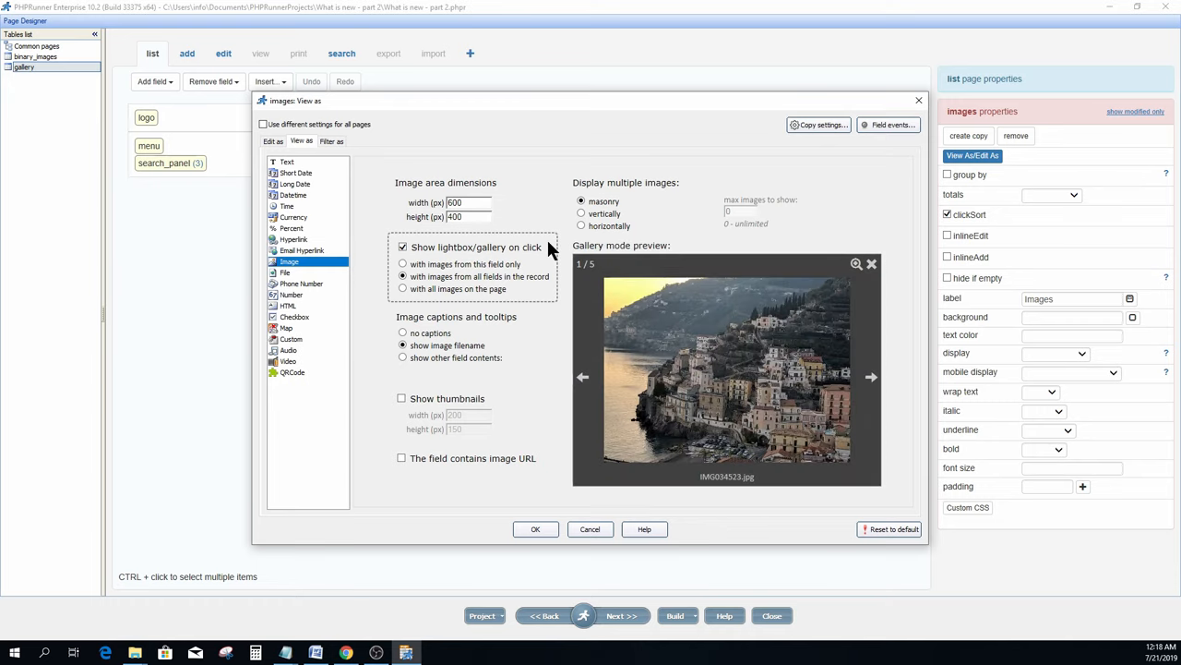
pyautogui.click(402, 276)
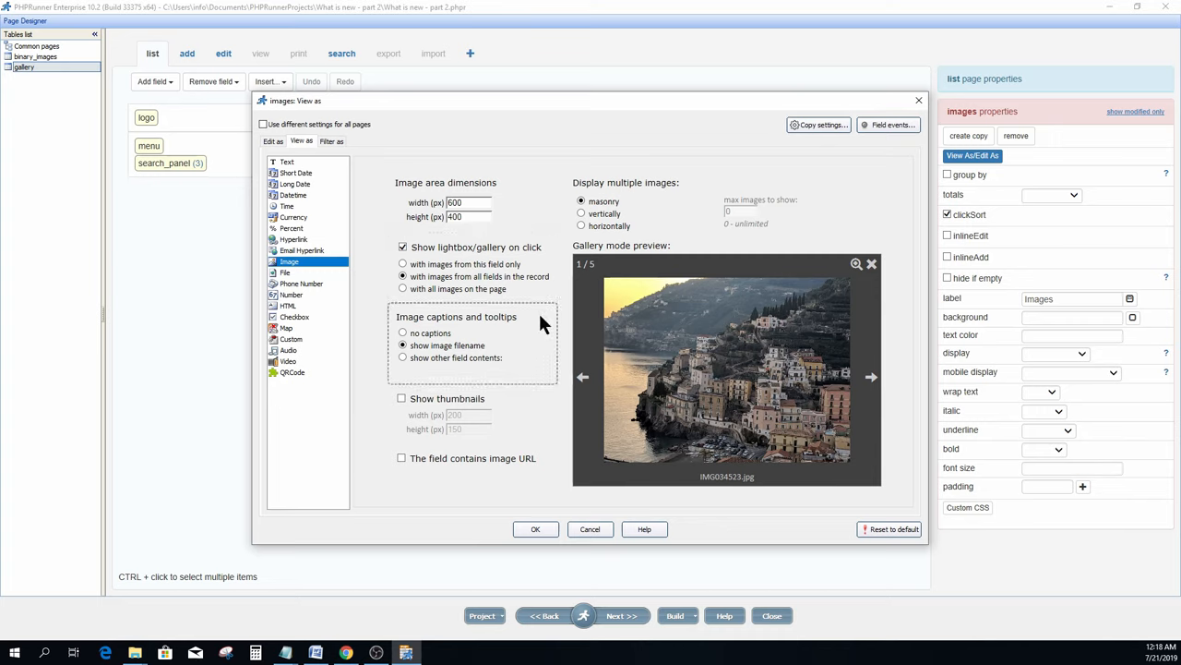
pyautogui.moveTo(404, 367)
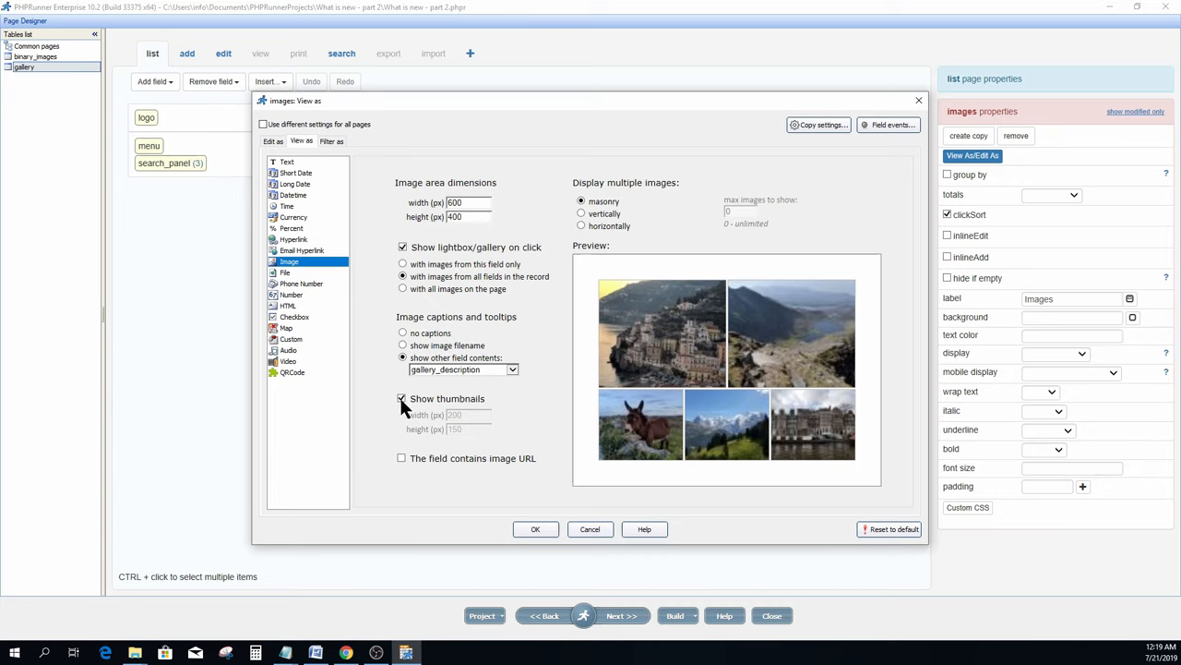
pyautogui.moveTo(404, 429)
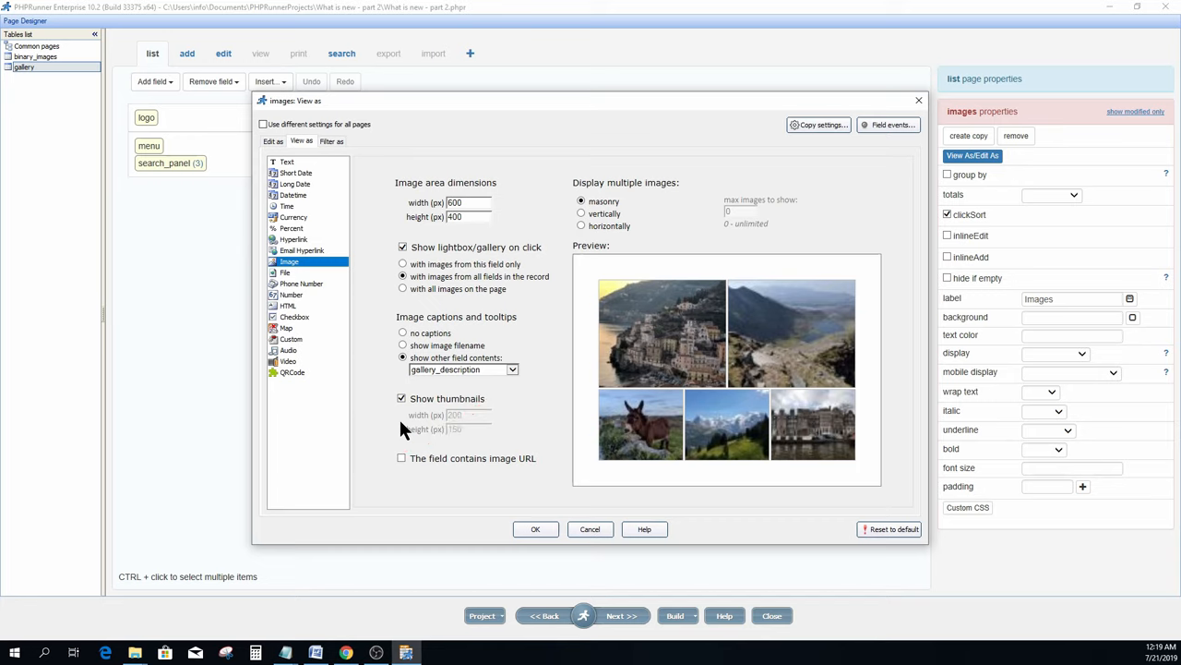
pyautogui.moveTo(383, 475)
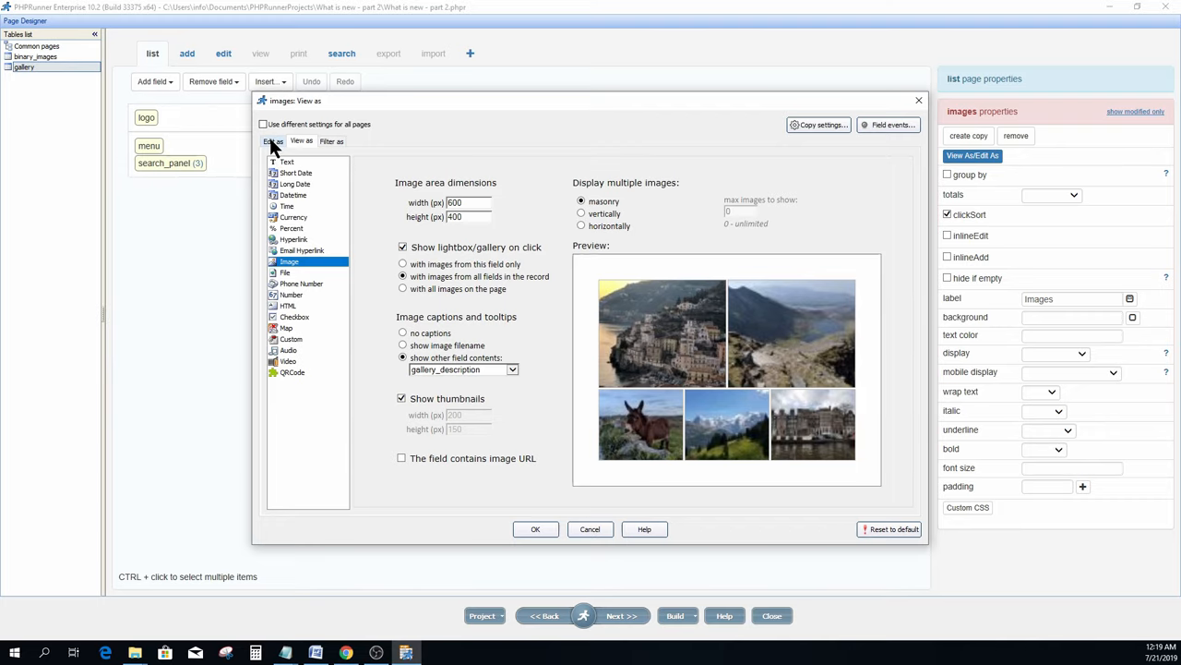
# Edit images as File/Image uploads to the 'files' folder with max files 0
pyautogui.click(272, 140)
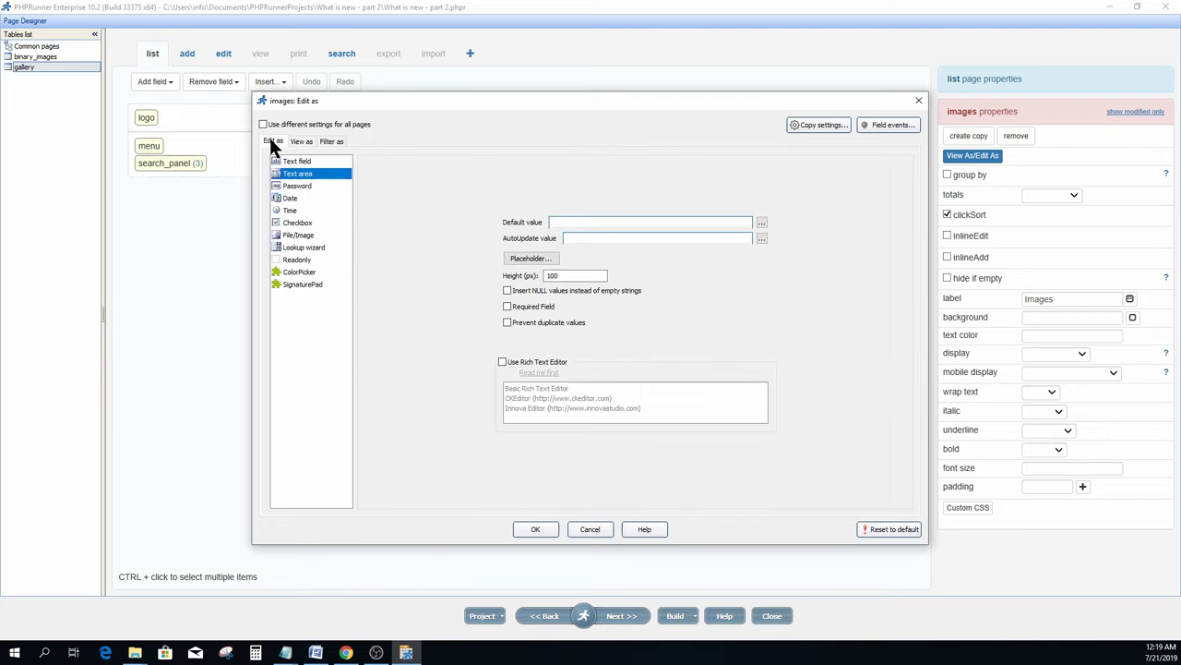
pyautogui.moveTo(293, 238)
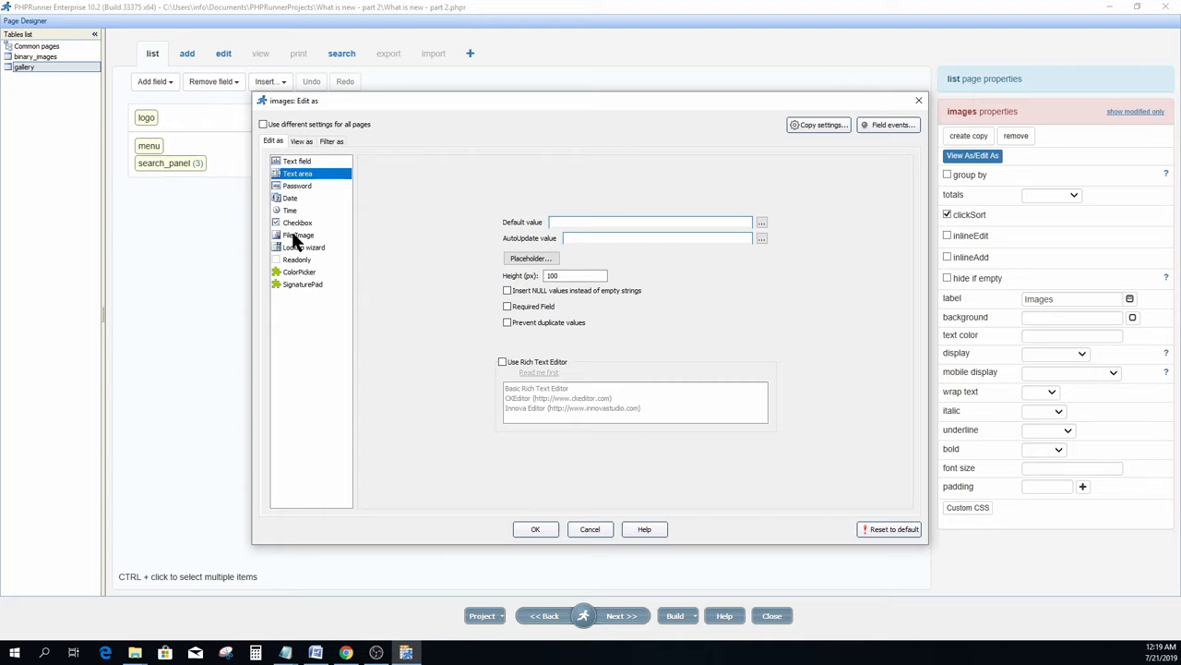
pyautogui.click(299, 234)
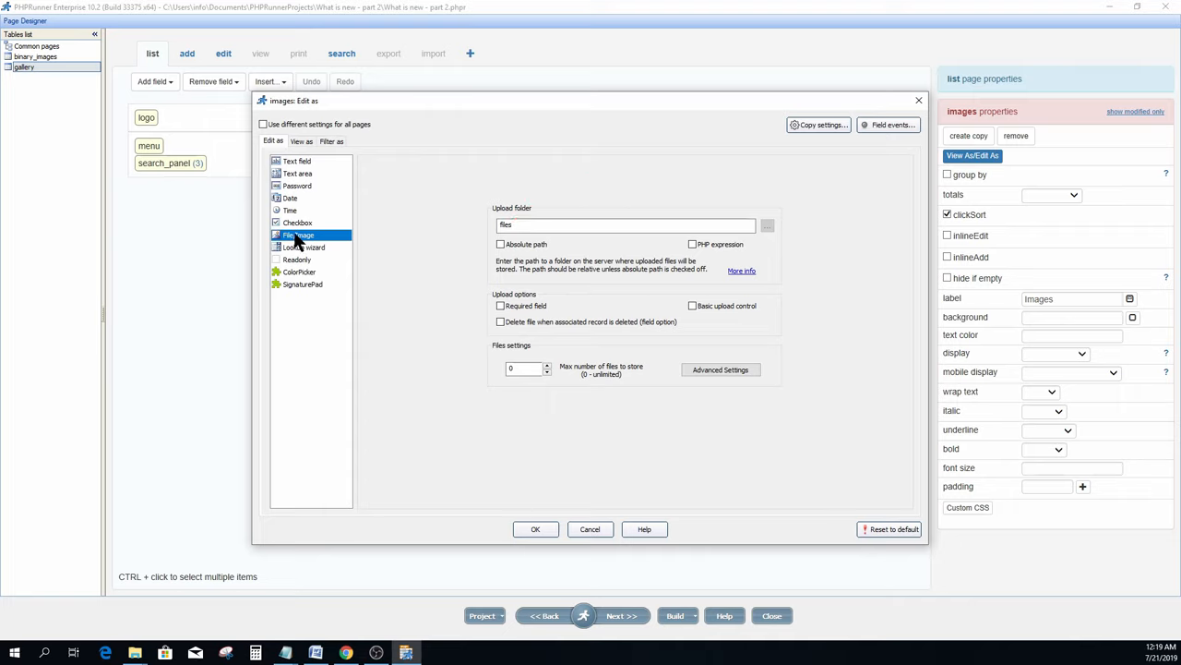
pyautogui.moveTo(383, 231)
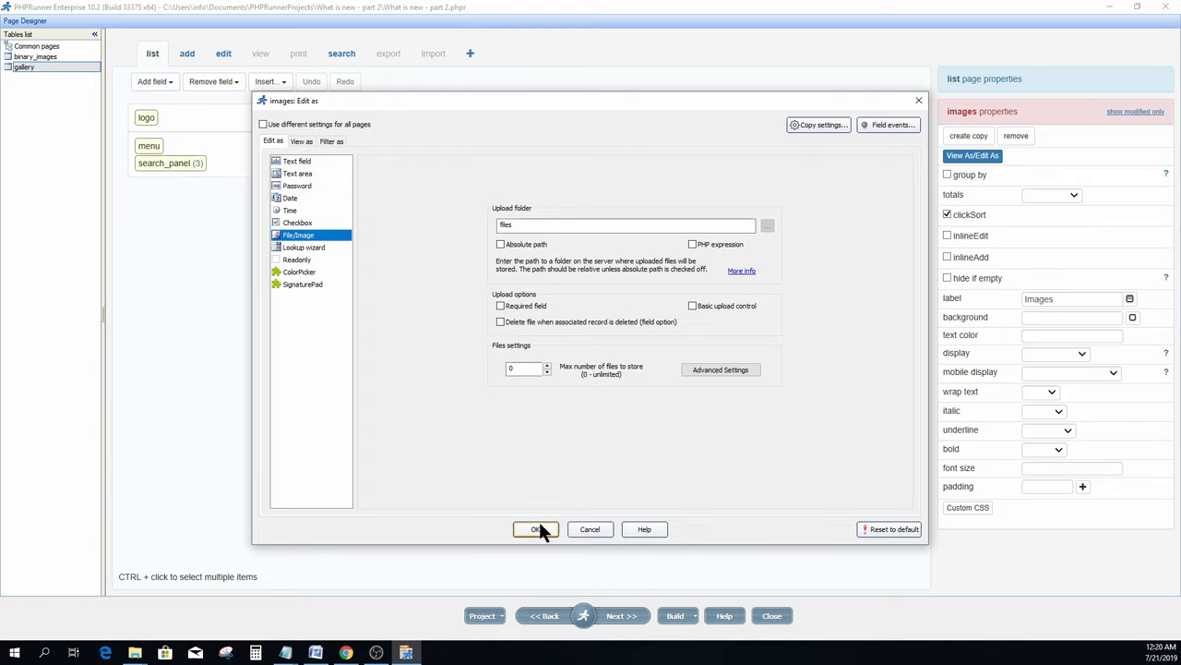
pyautogui.click(535, 529)
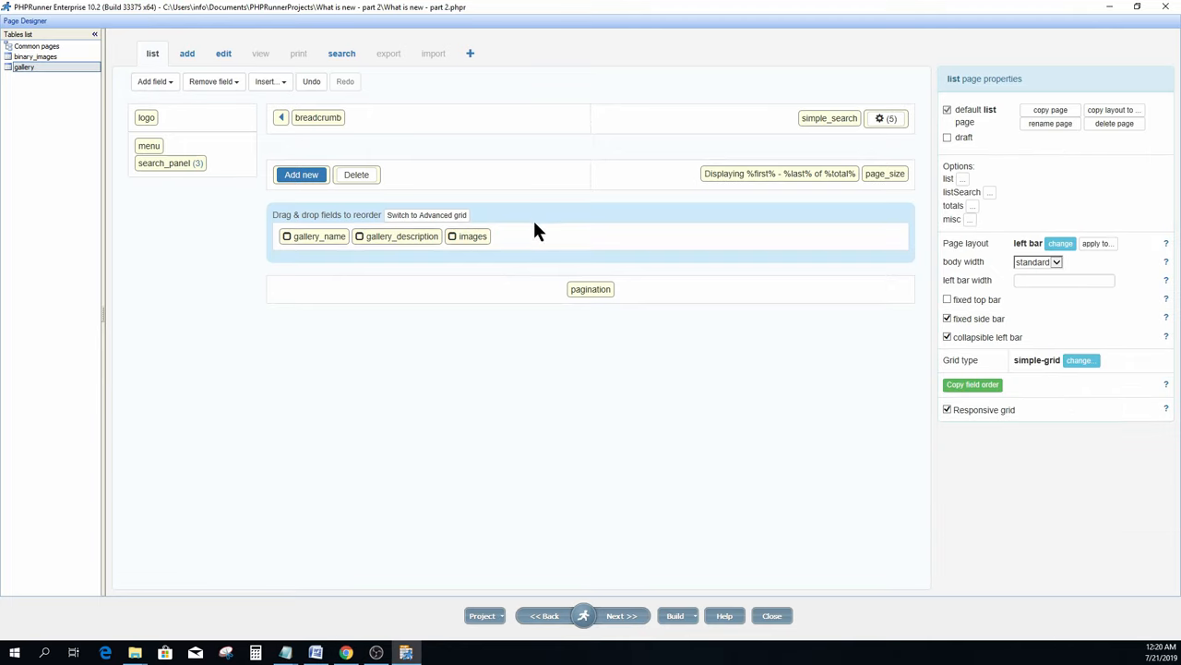
pyautogui.moveTo(960, 361)
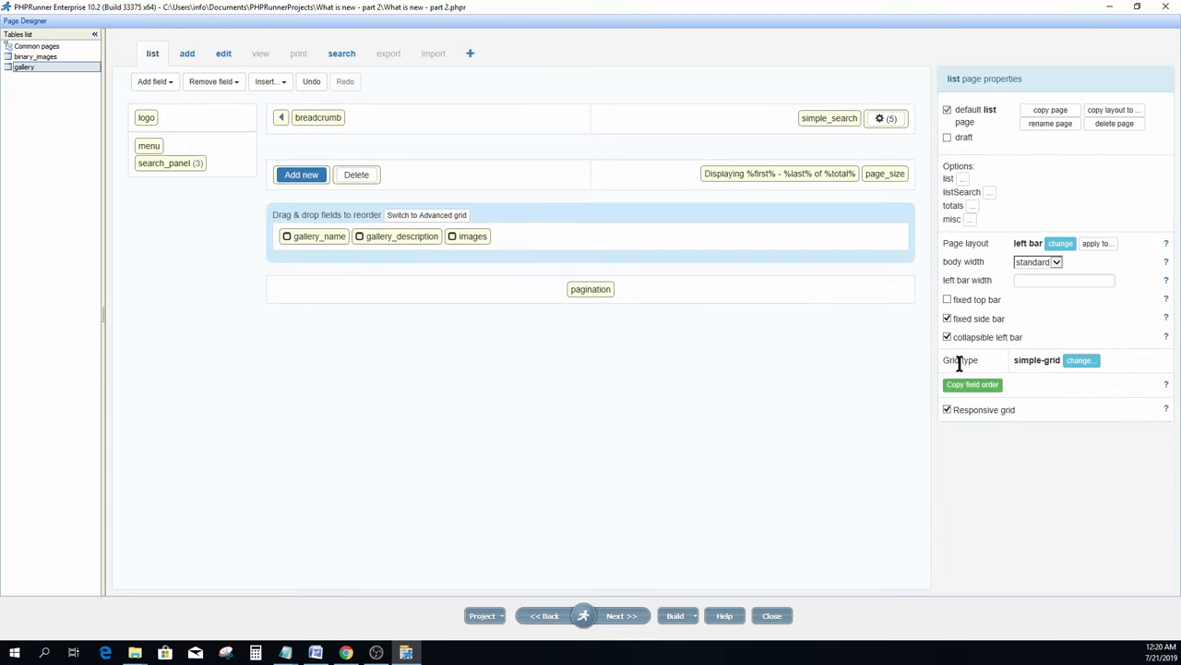
# Change the gallery list page grid type to Simple vertical grid
pyautogui.click(1078, 360)
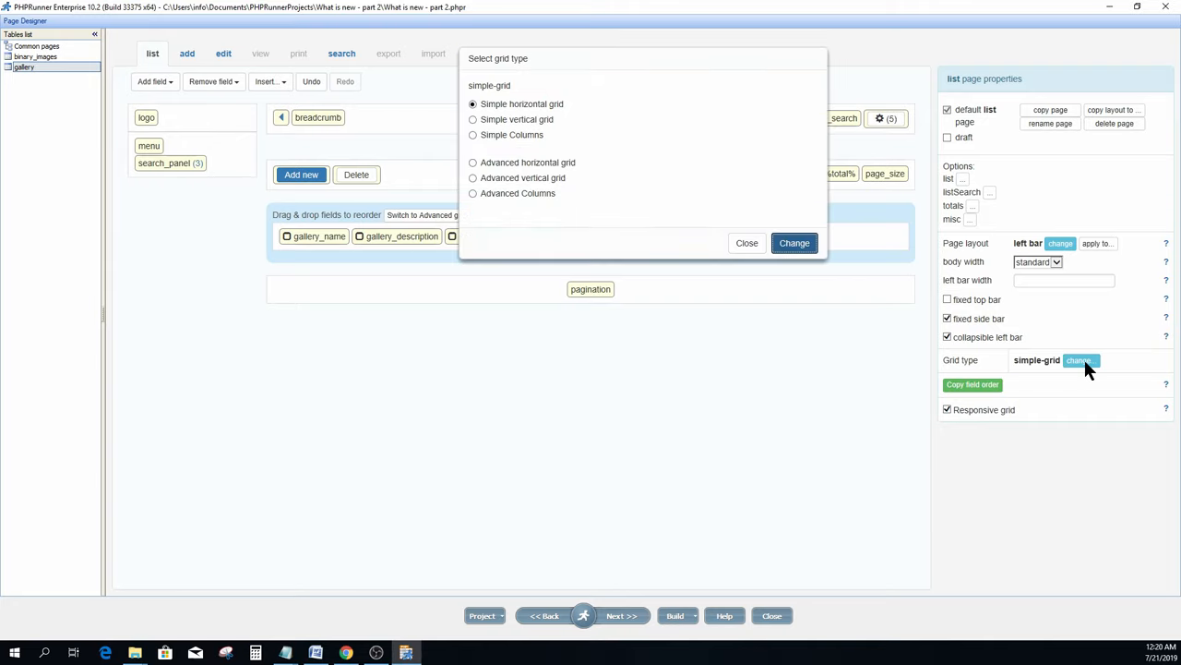
pyautogui.moveTo(637, 170)
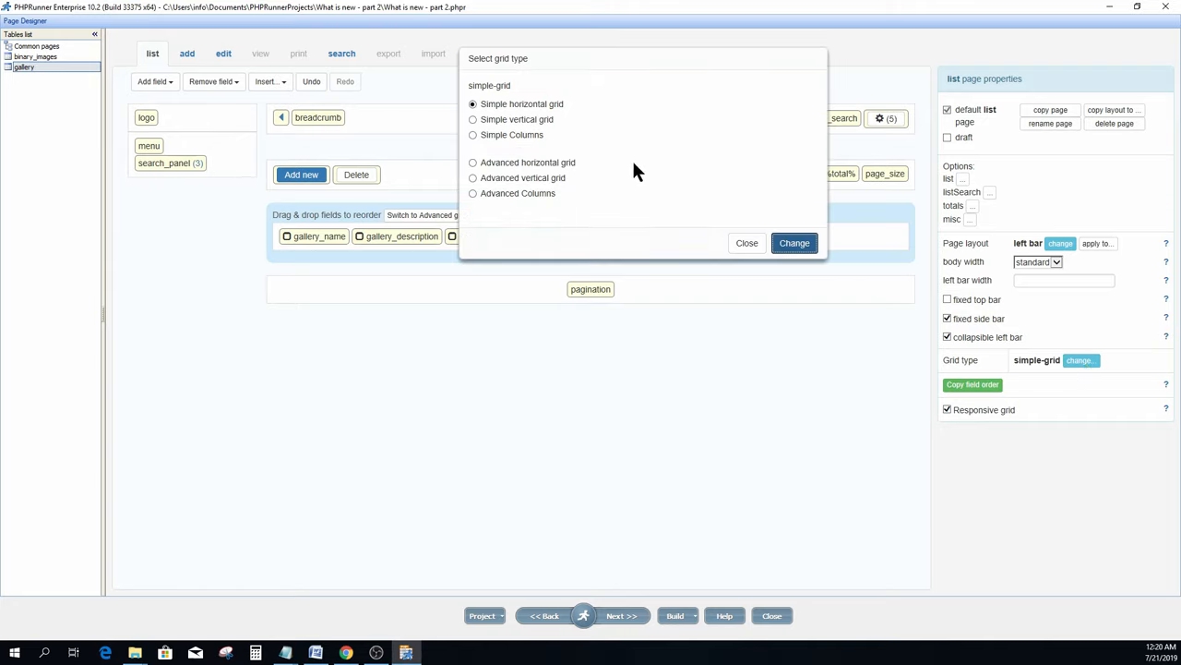
pyautogui.click(473, 120)
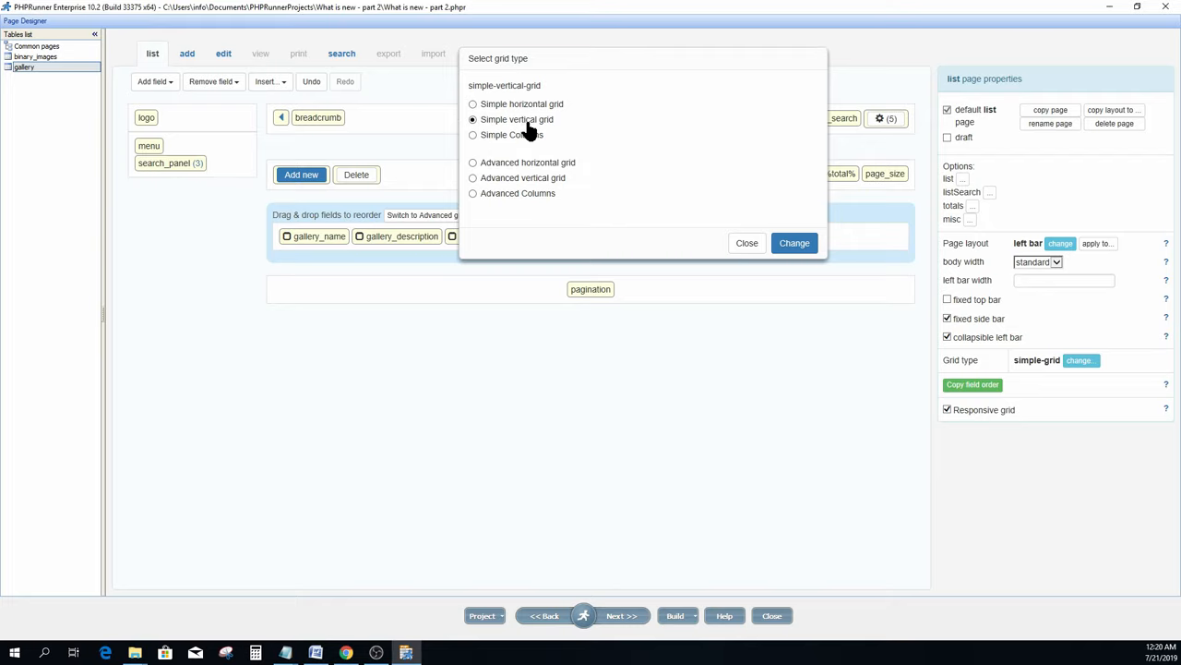
pyautogui.moveTo(793, 243)
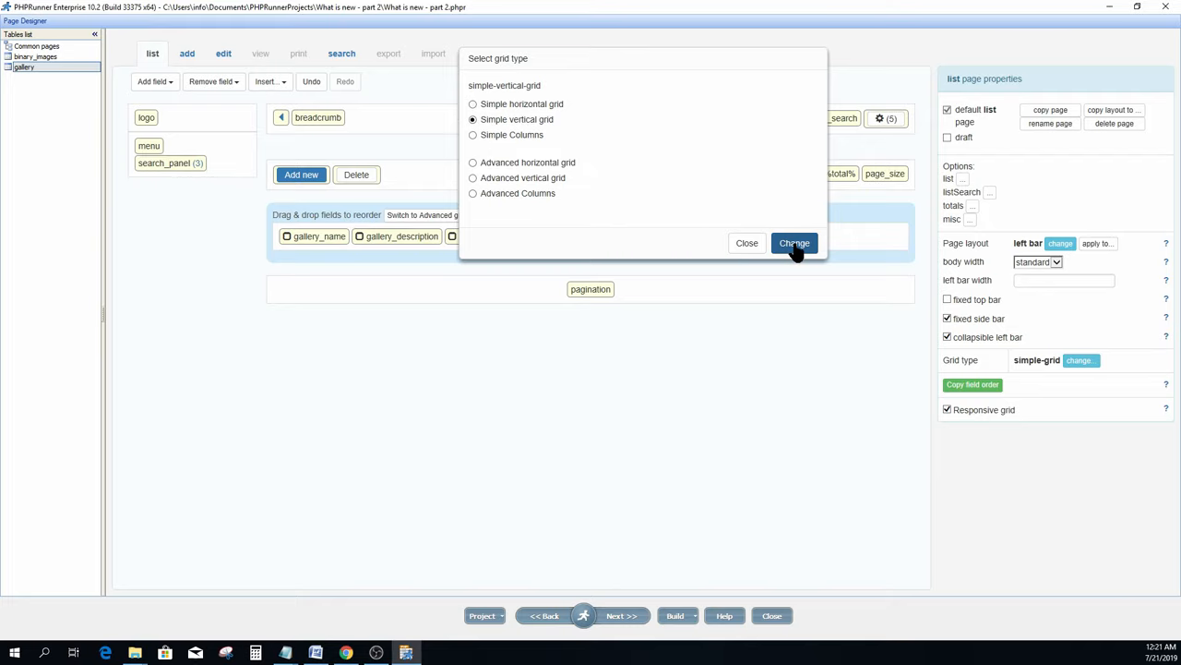
pyautogui.click(794, 243)
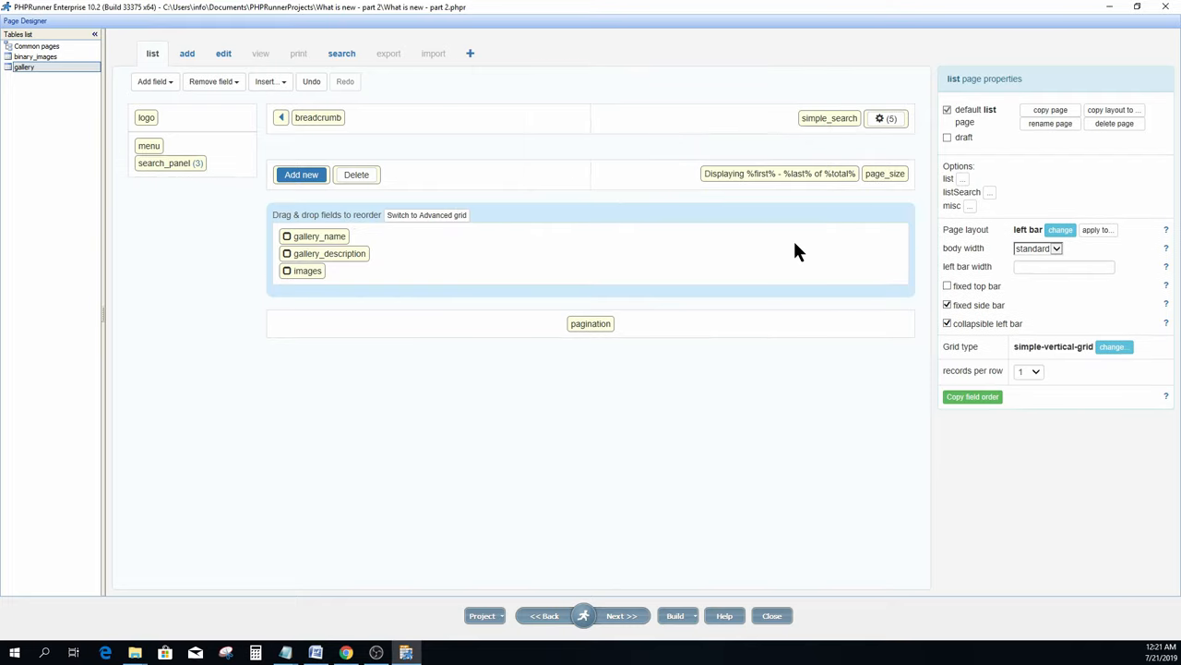
# Make gallery_name and gallery_description bold, switch to an advanced grid, and remove the Images label
pyautogui.click(319, 236)
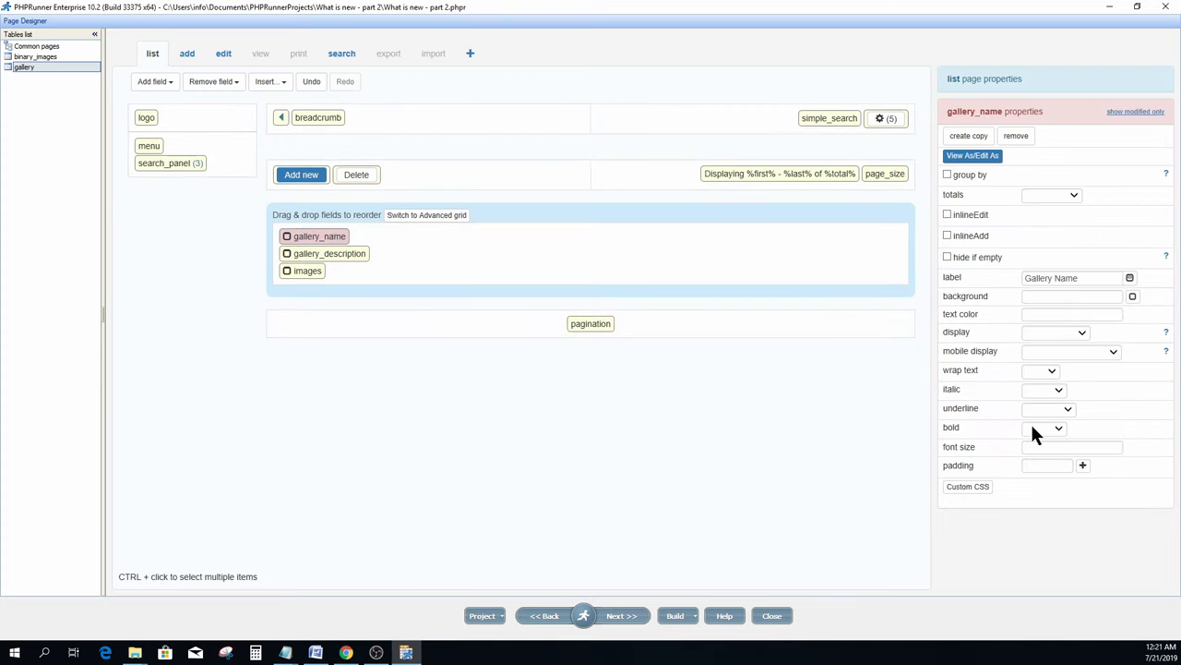
pyautogui.click(1058, 427)
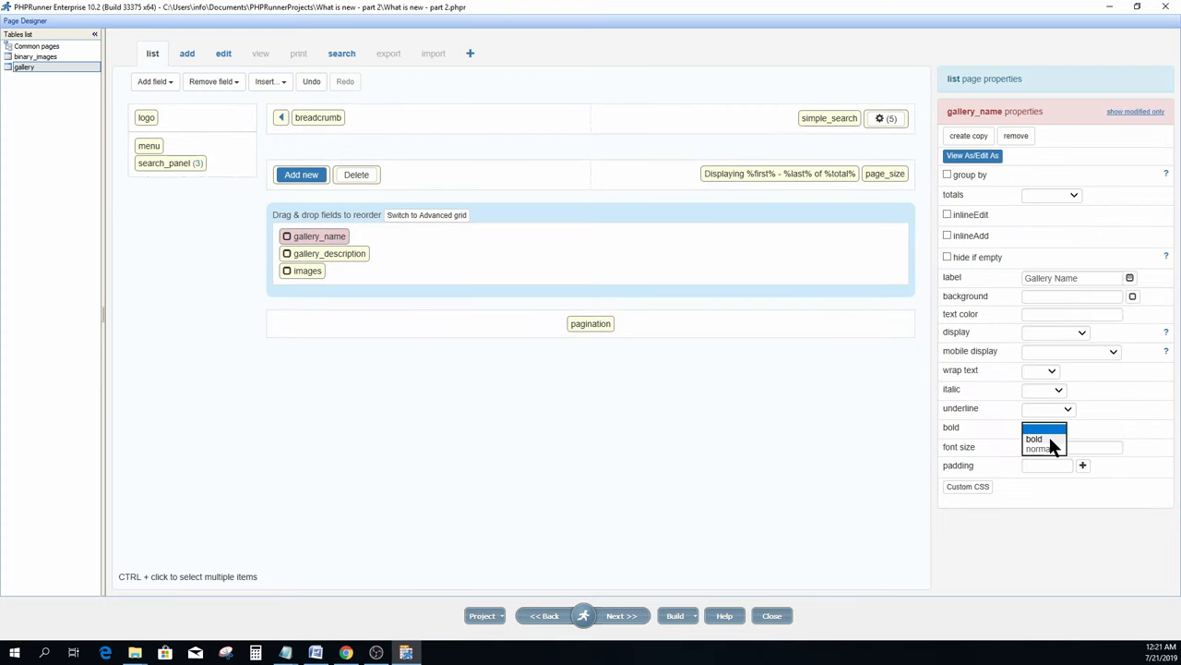
pyautogui.click(327, 252)
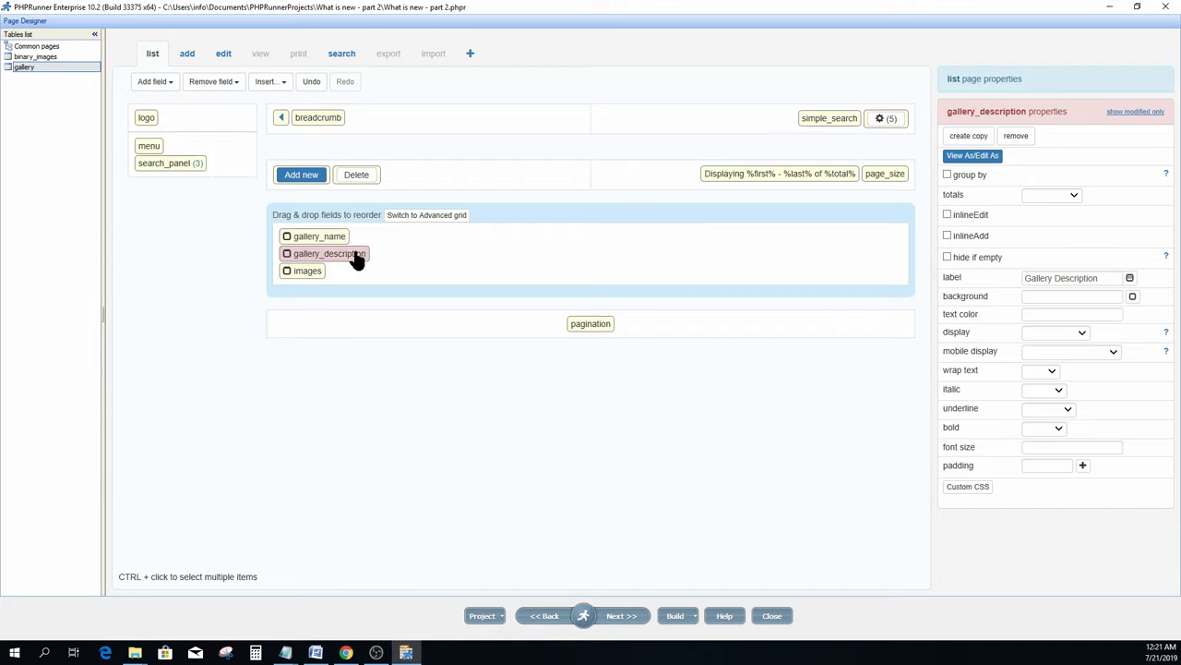
pyautogui.click(1044, 428)
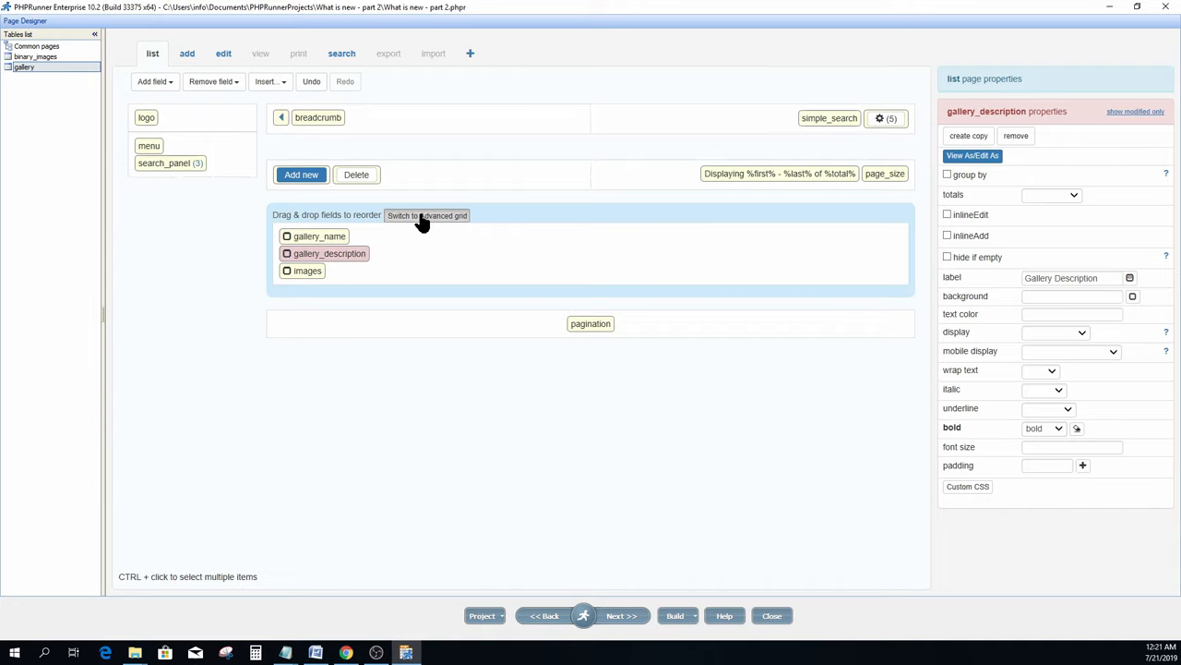
pyautogui.click(426, 215)
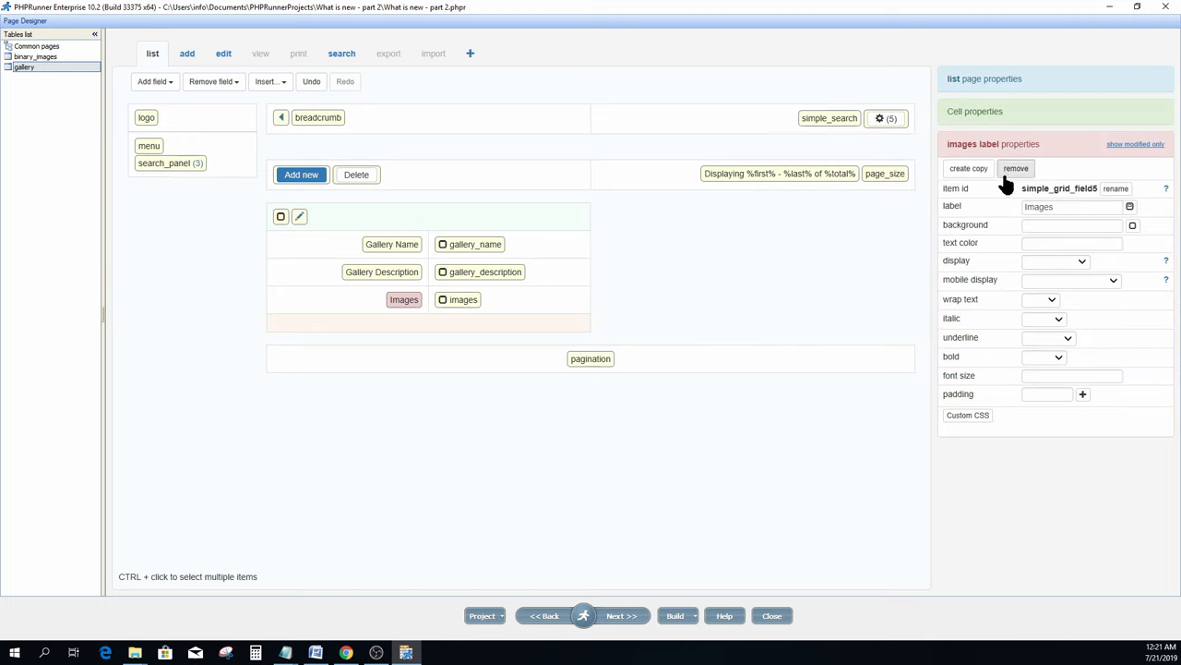
pyautogui.click(1015, 168)
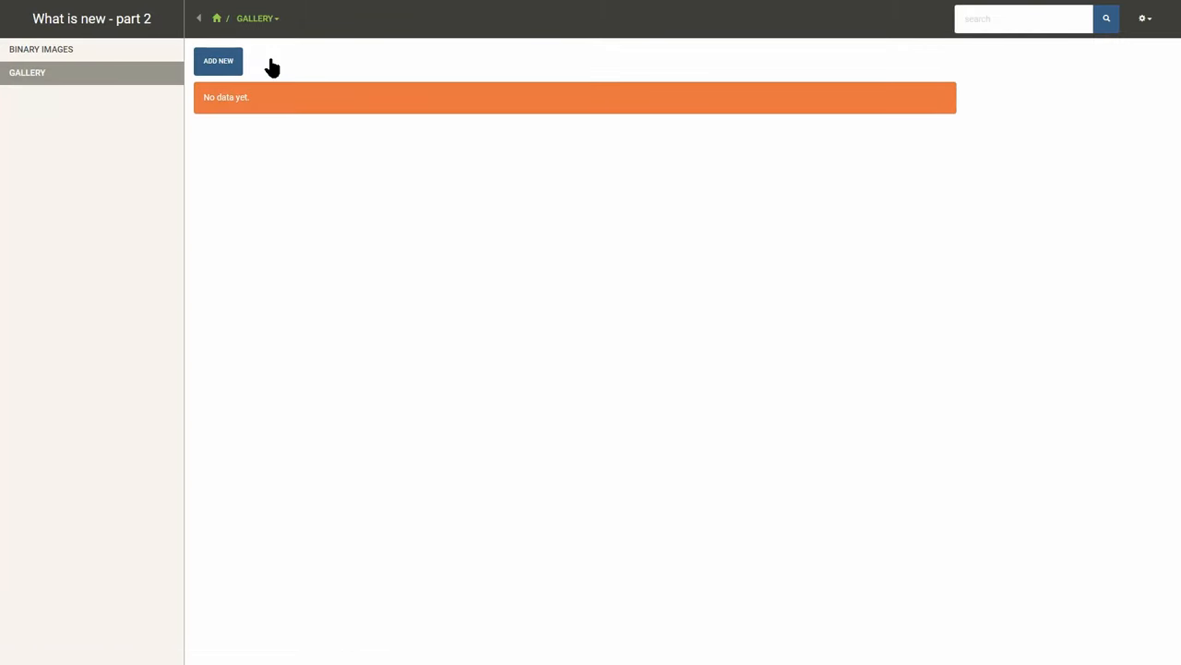
# Start a new gallery entry named 'Matthew' with description 'First birthday'
pyautogui.click(218, 61)
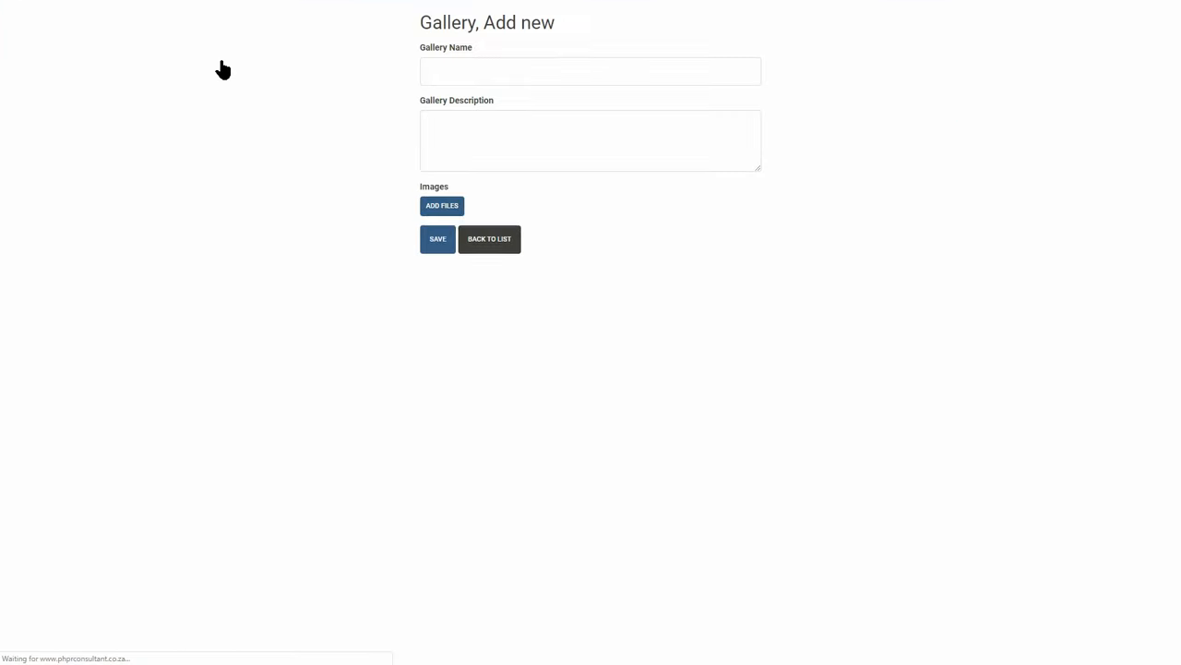
pyautogui.write('Ma')
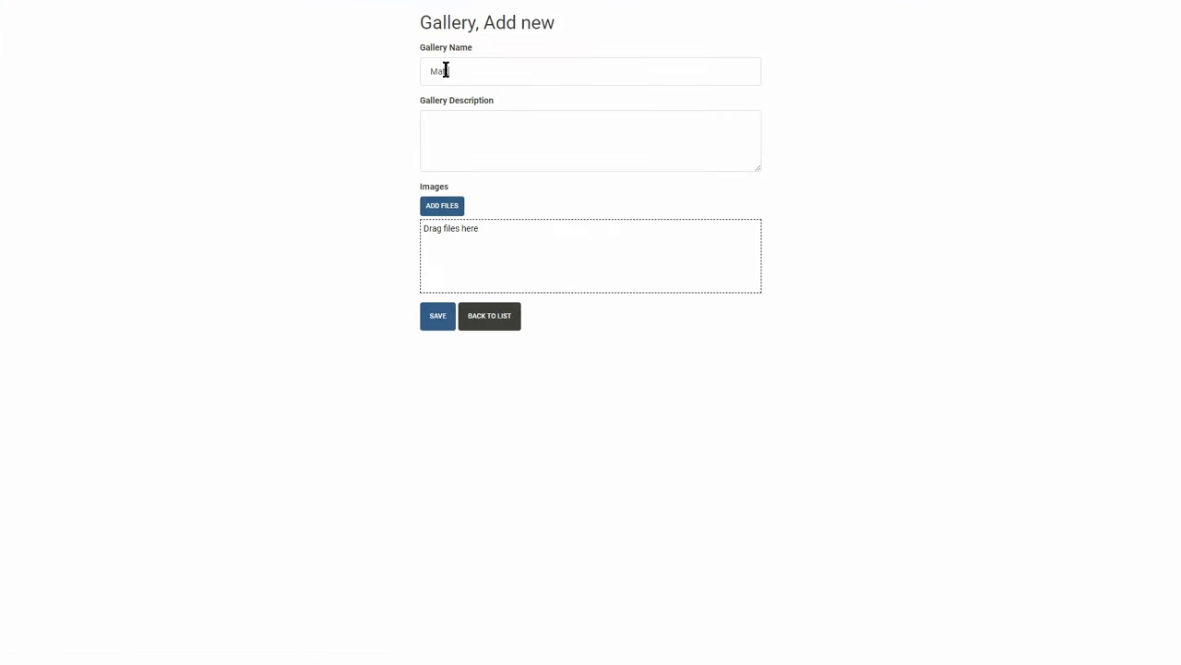
pyautogui.write('tthew')
pyautogui.click(591, 140)
pyautogui.write('First birthday')
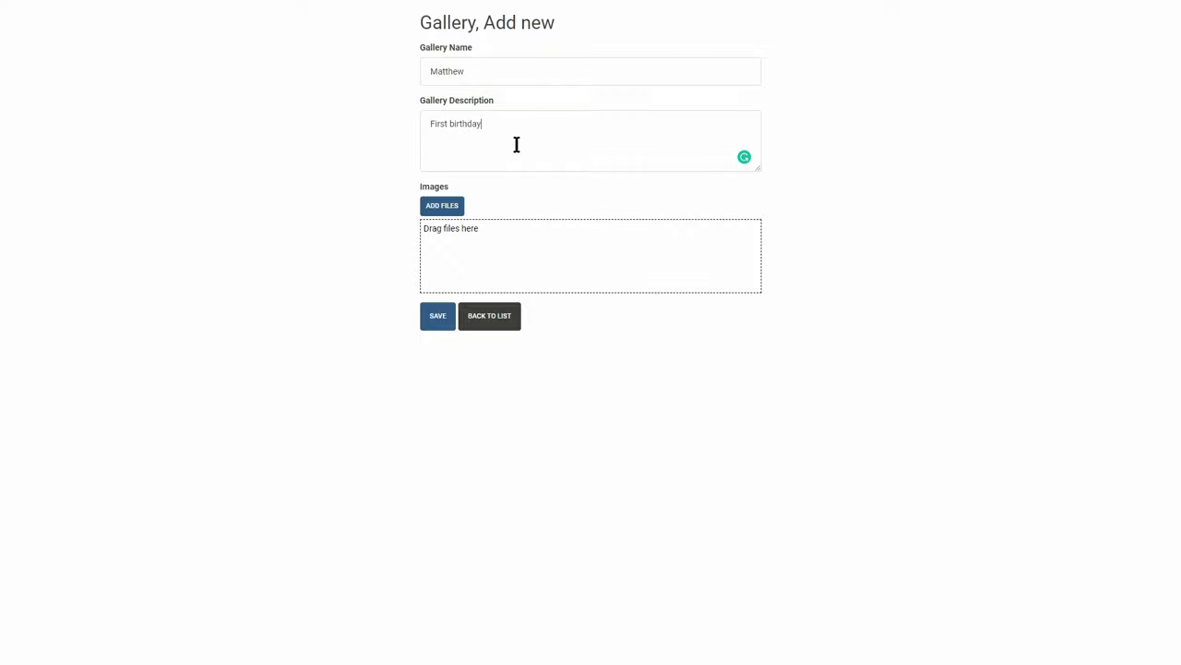
pyautogui.moveTo(499, 212)
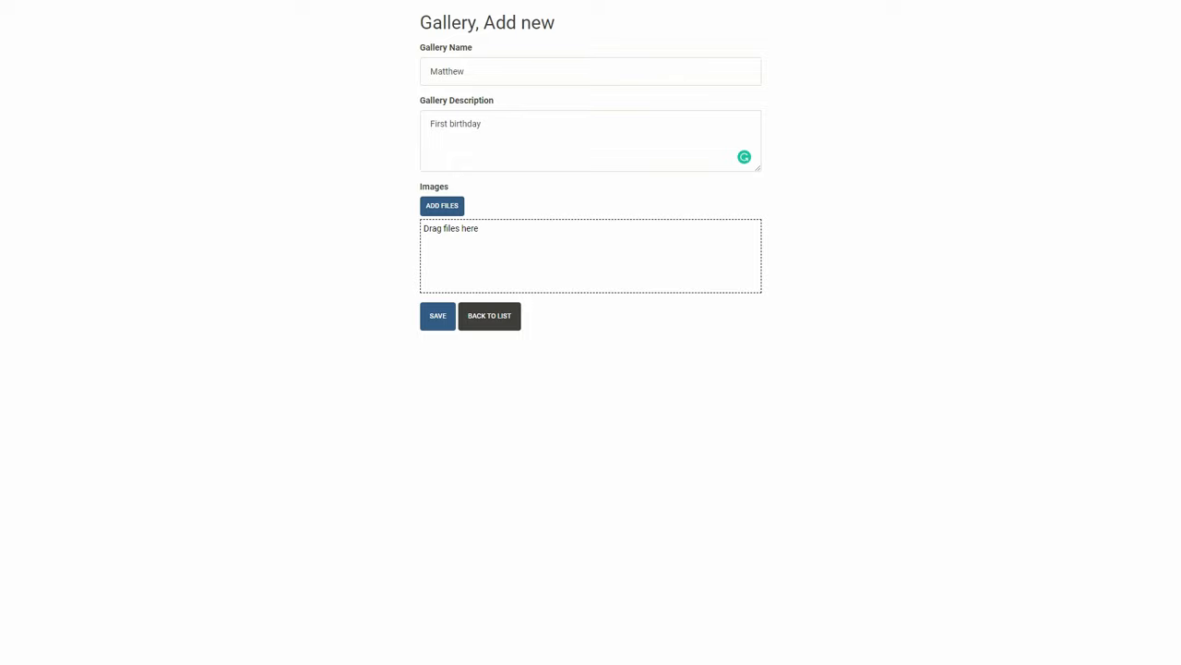
pyautogui.click(441, 205)
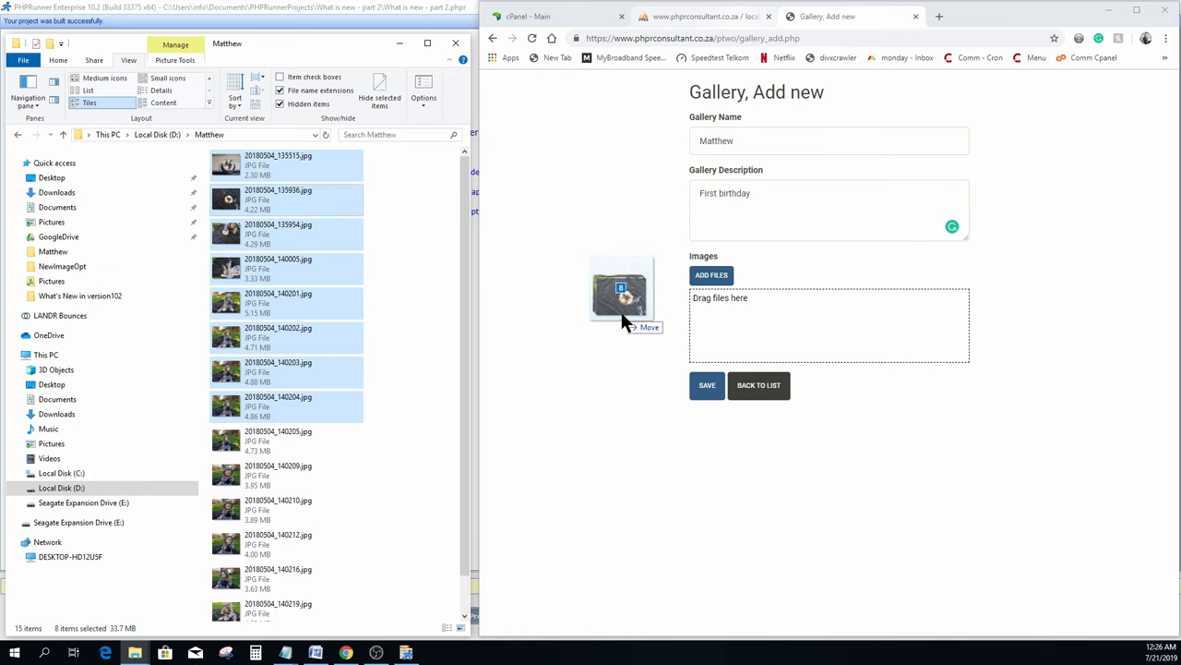
# Drag the eight JPG birthday photos from File Explorer onto the form's 'Drag files here' box
pyautogui.moveTo(620, 290); pyautogui.dragTo(757, 323)
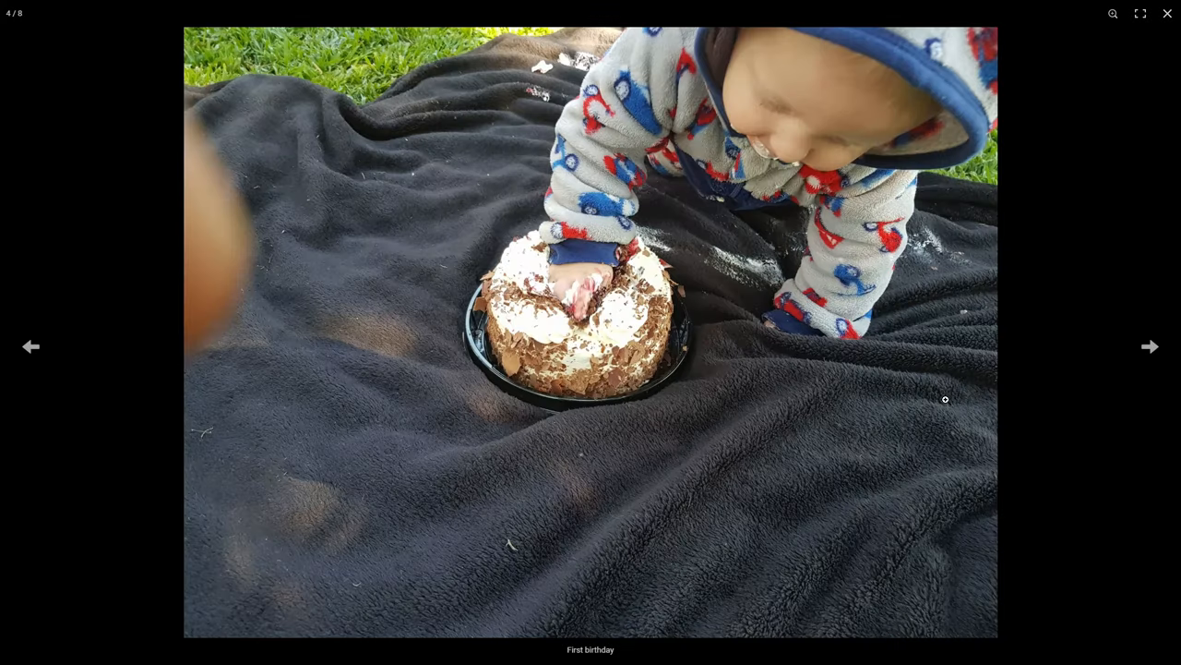
# Advance the Matthew gallery lightbox two photos to reach photo 6 of 8
pyautogui.click(1149, 346)
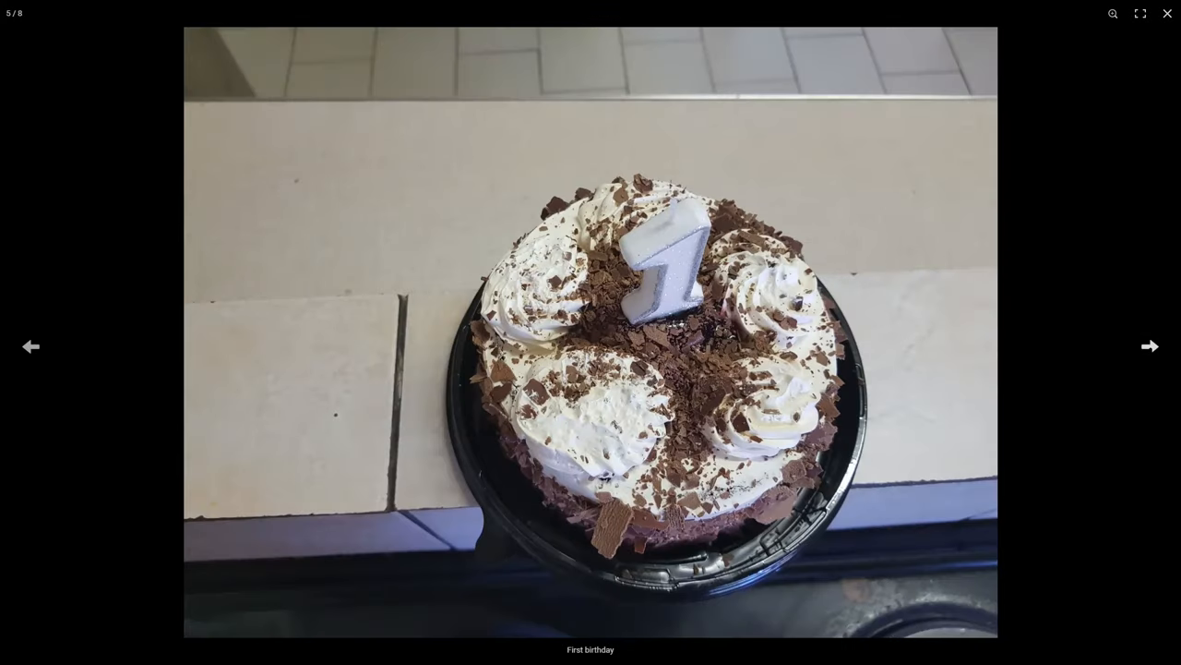
pyautogui.click(1149, 346)
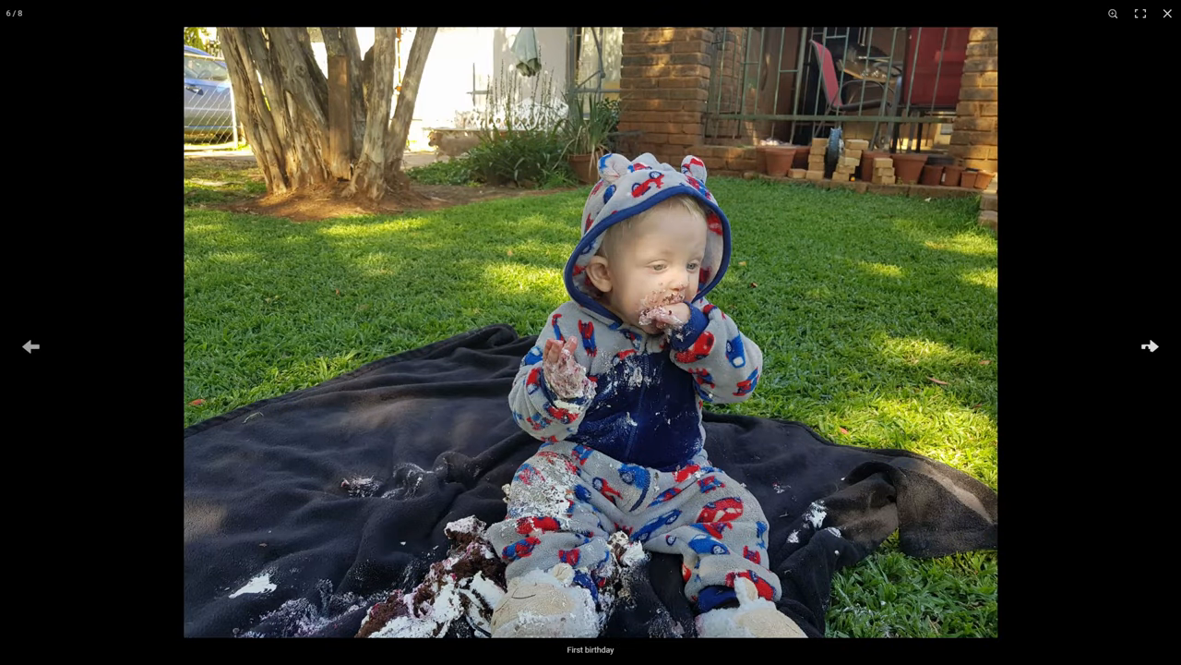